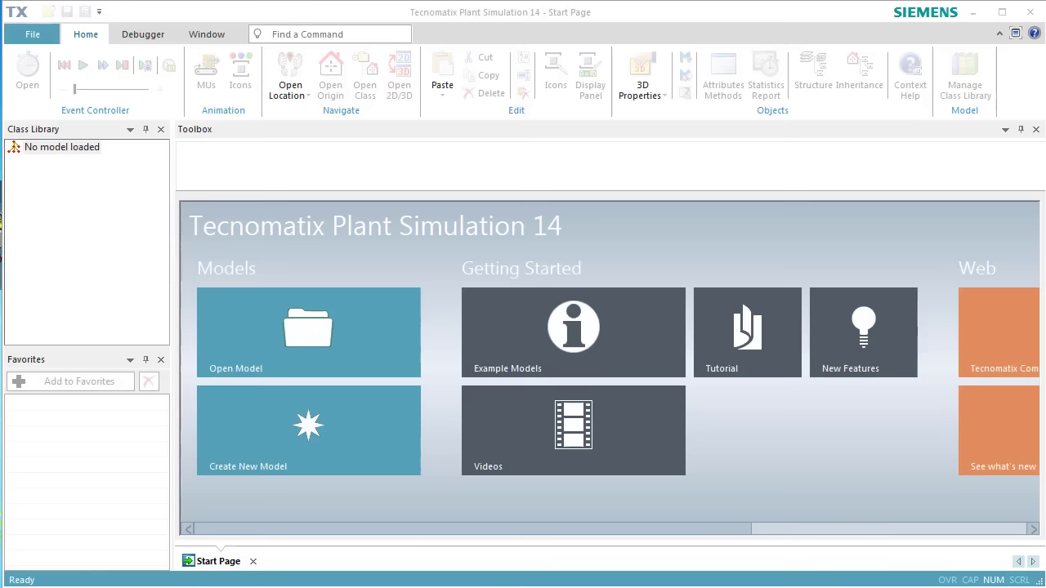
mouse_move(389, 451)
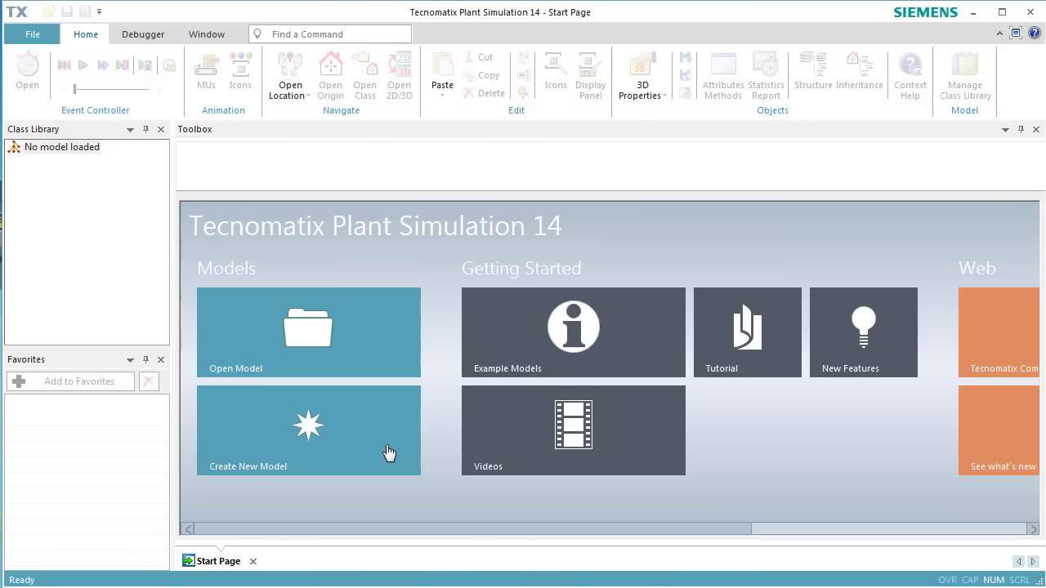
mouse_move(389, 451)
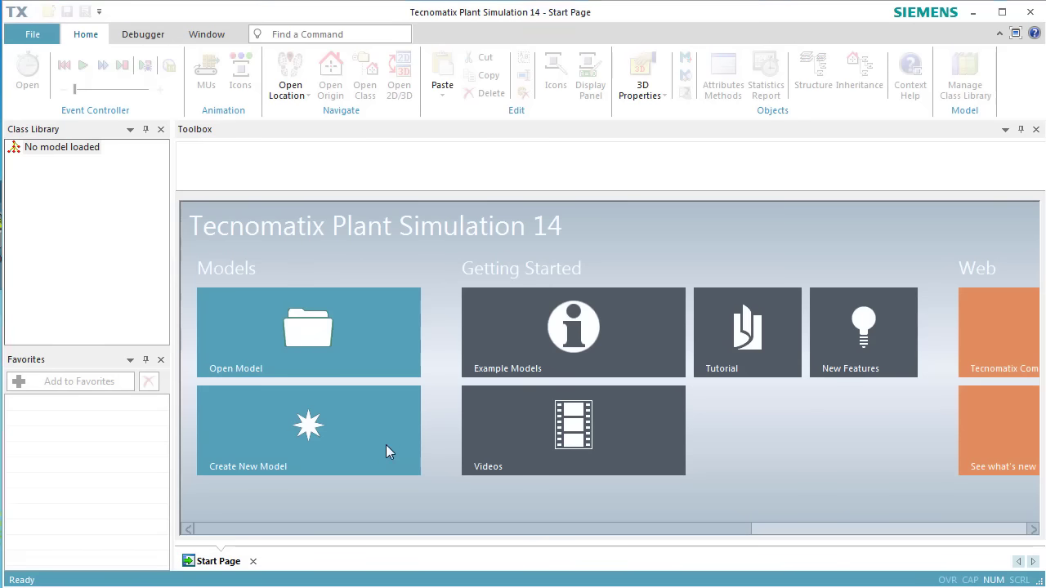
Start creating a new model from the Start Page
click(307, 431)
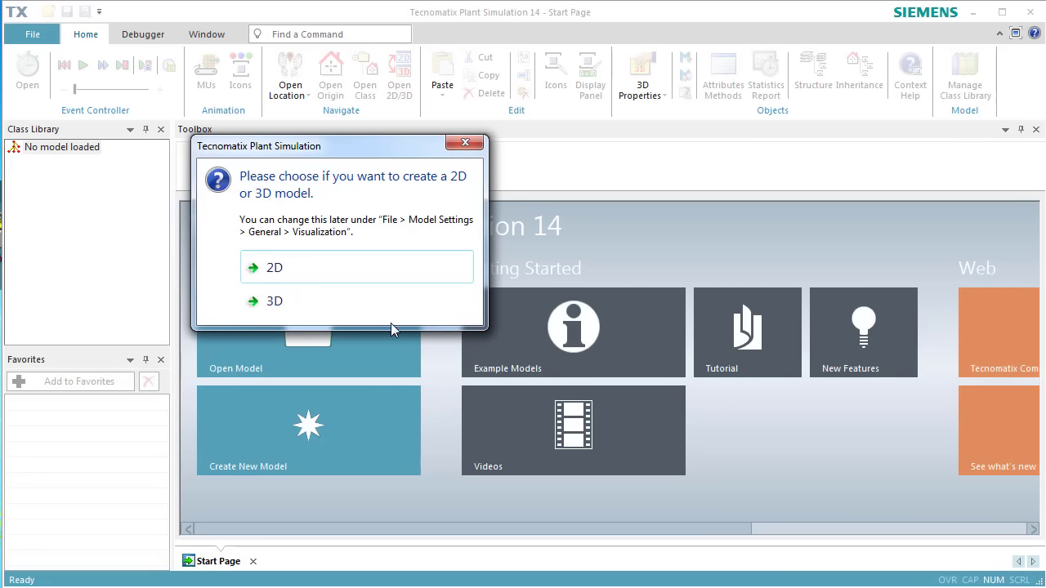
mouse_move(394, 311)
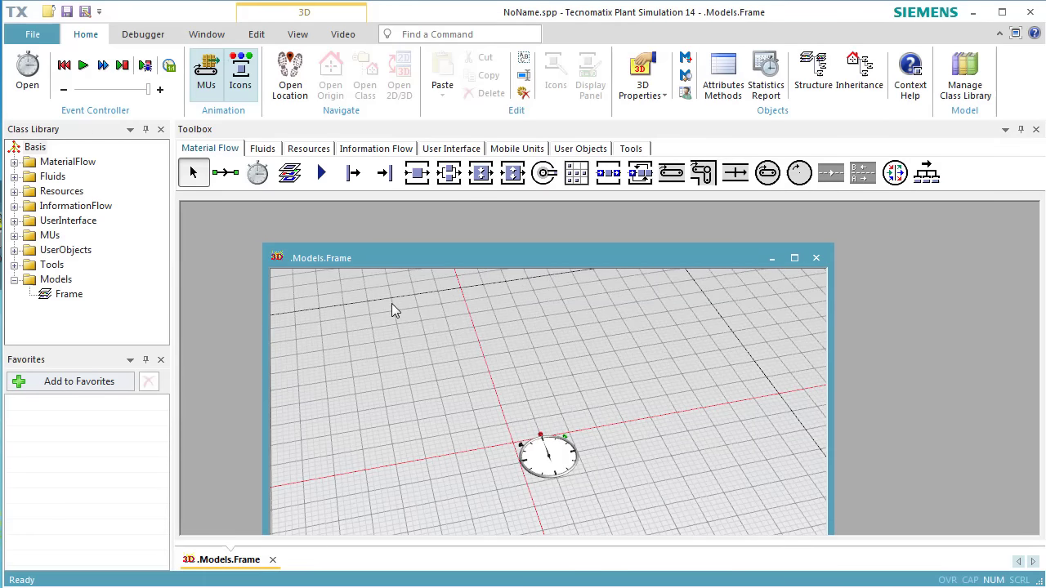
Switch to Planning View and maximize the Models.Frame window
click(297, 33)
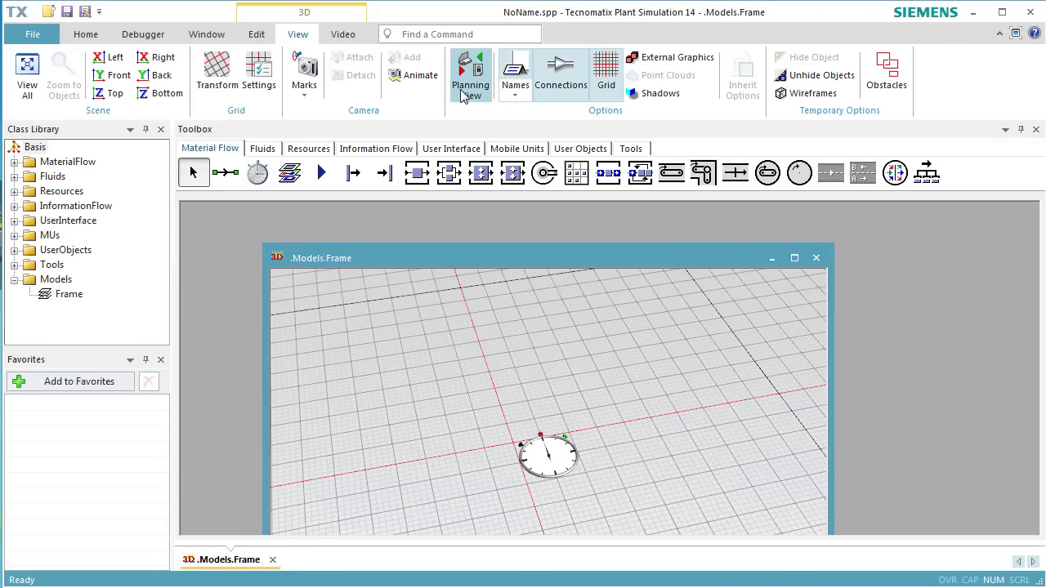
click(471, 72)
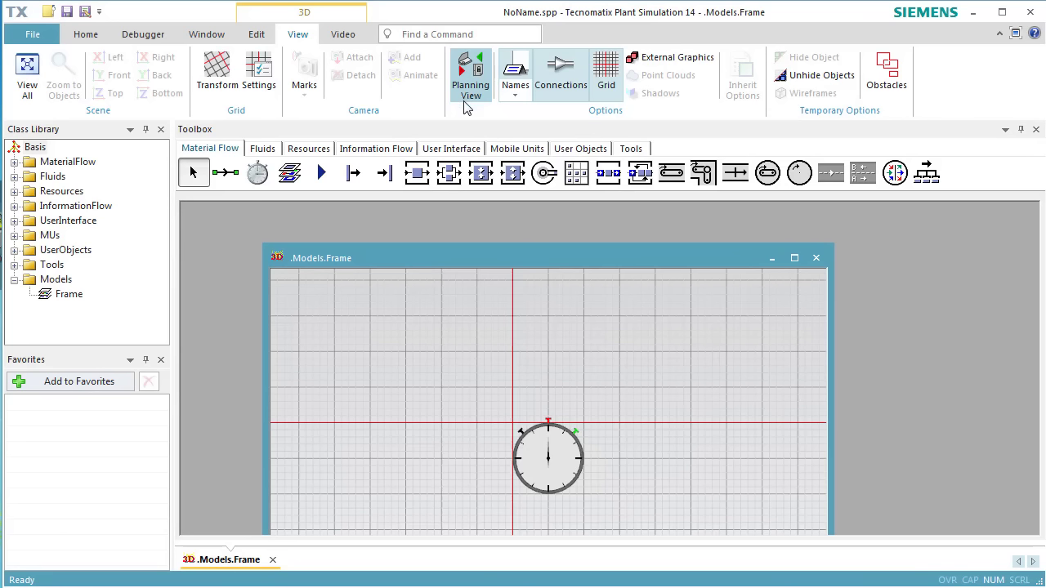
mouse_move(794, 258)
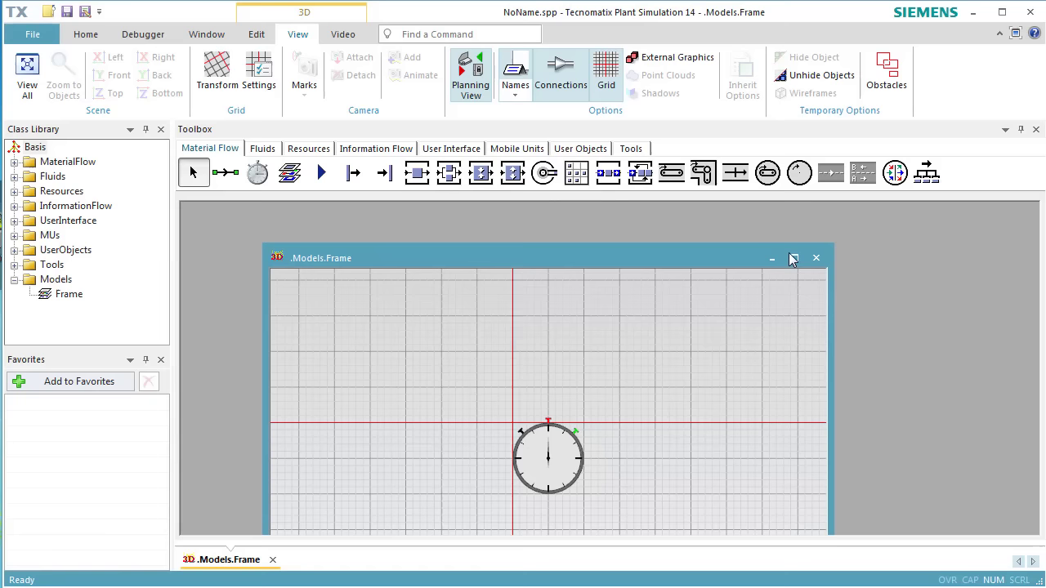
click(795, 258)
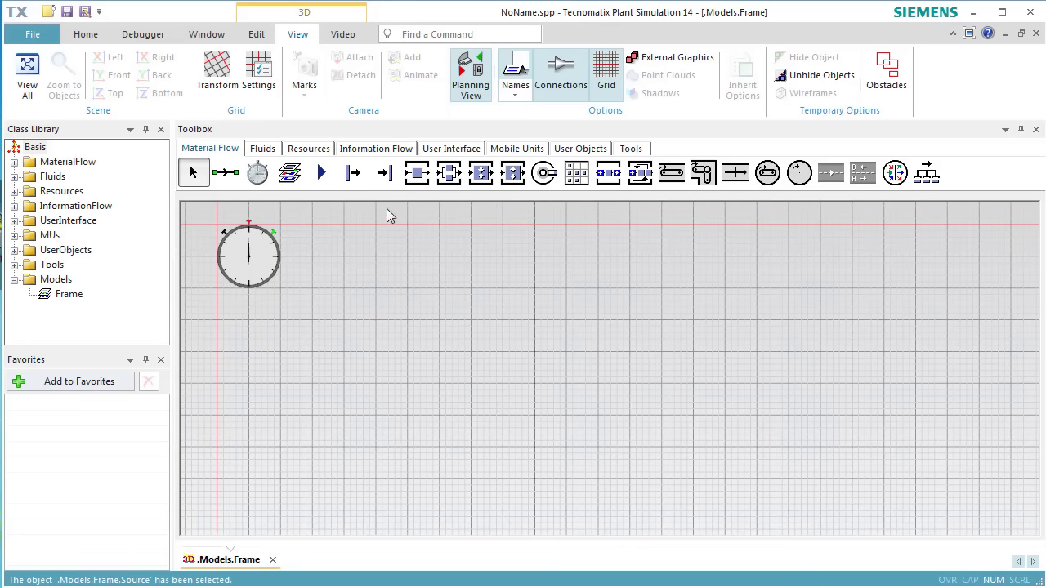
mouse_move(353, 173)
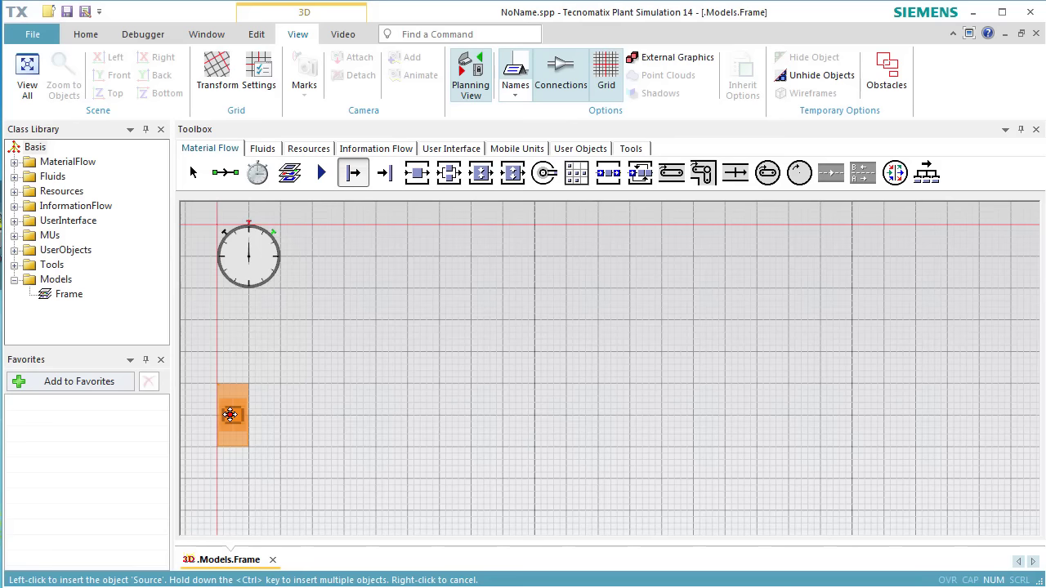
Place a Source at the left and begin a row of SingleProc stations beside it
click(415, 173)
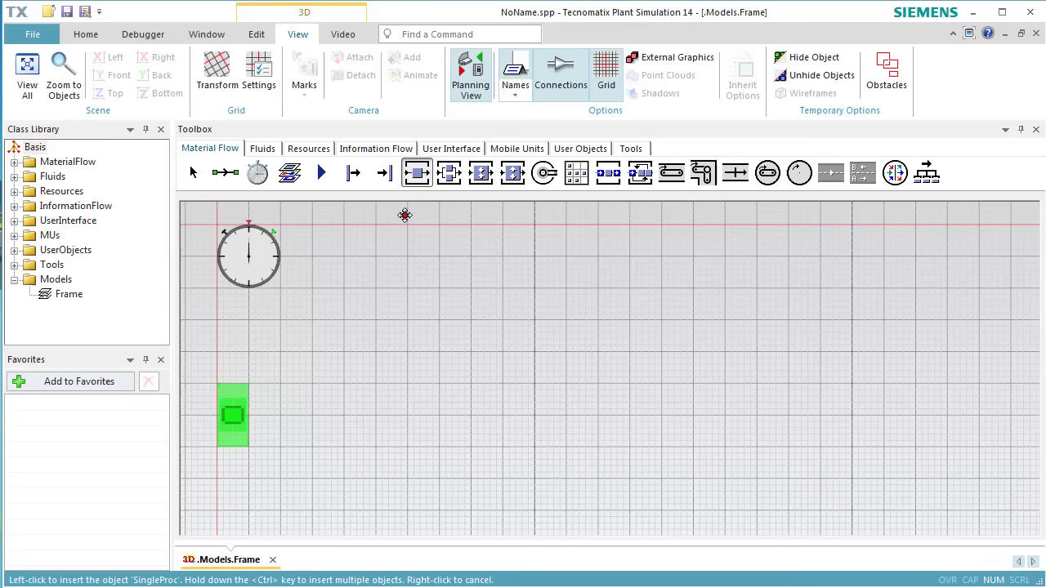
click(330, 415)
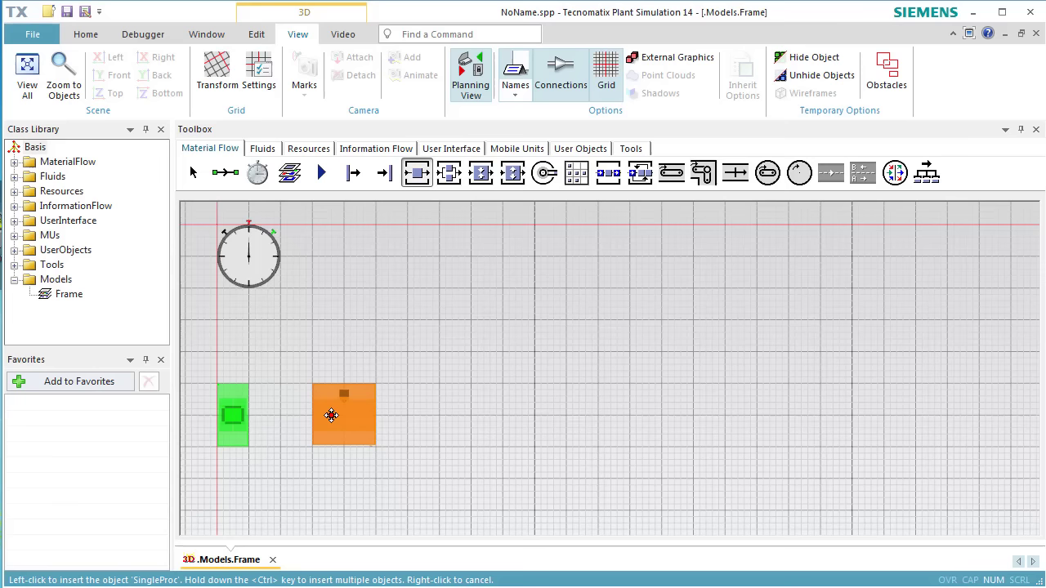
key(ctrl)
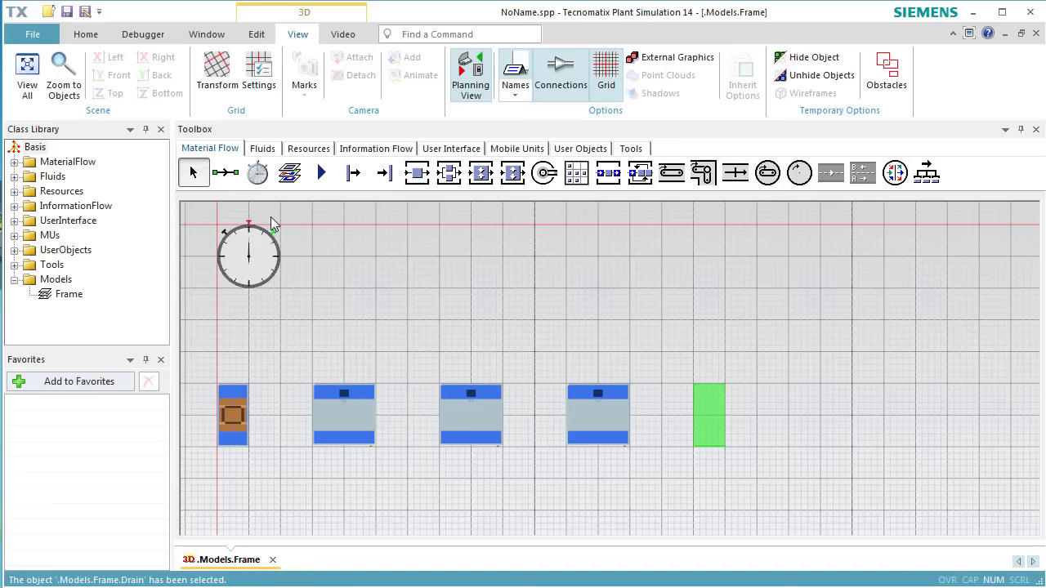
mouse_move(225, 174)
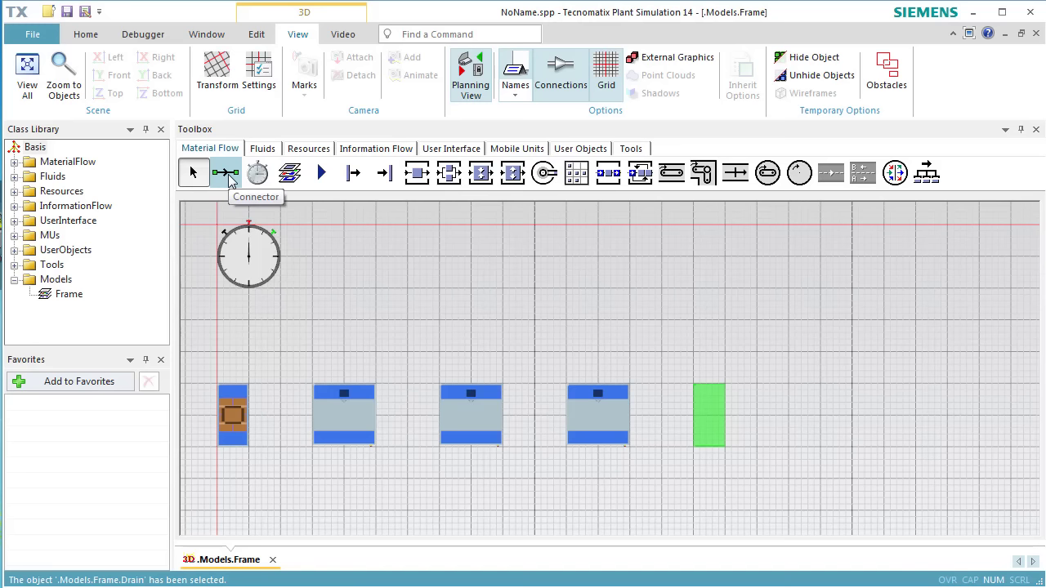
Connect Source through the three SingleProcs to the Drain with the Connector tool
click(225, 173)
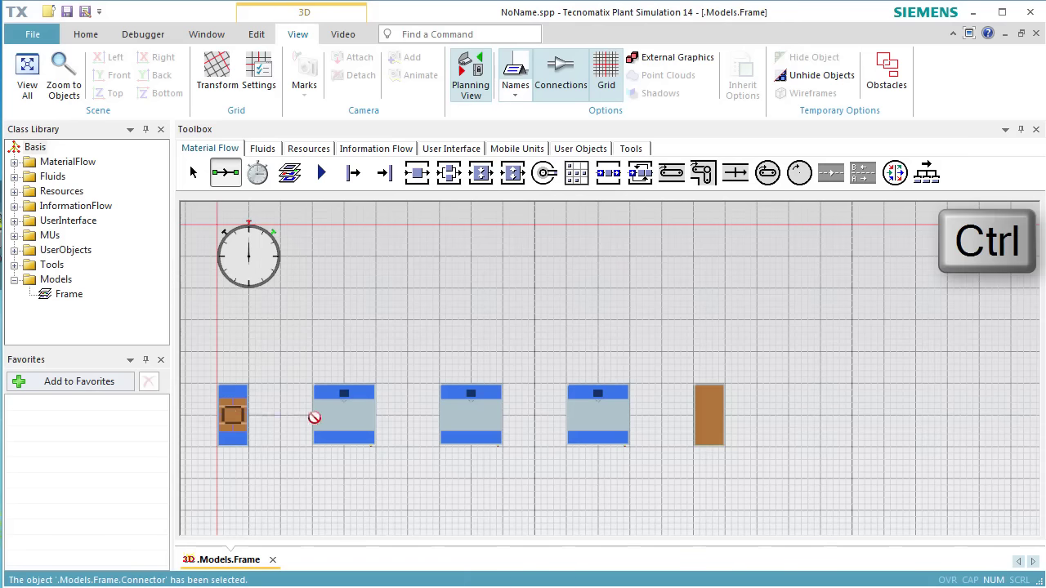
click(343, 413)
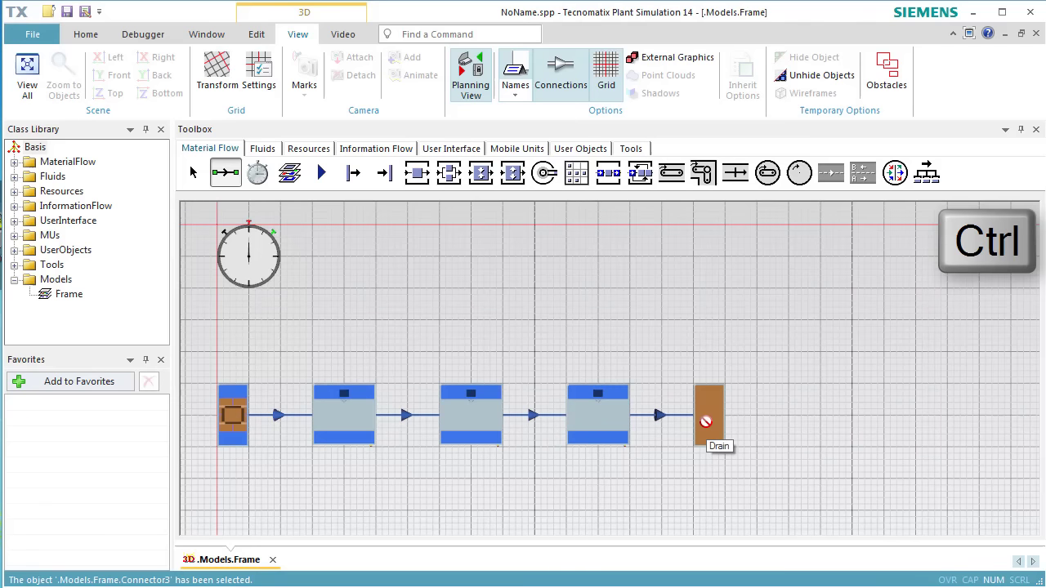
key(Ctrl)
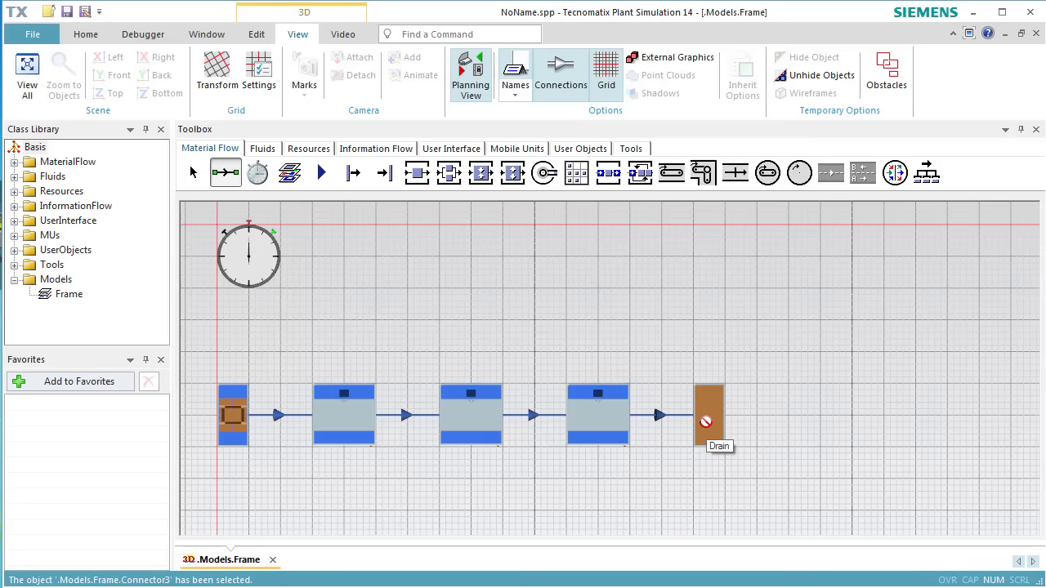
click(320, 174)
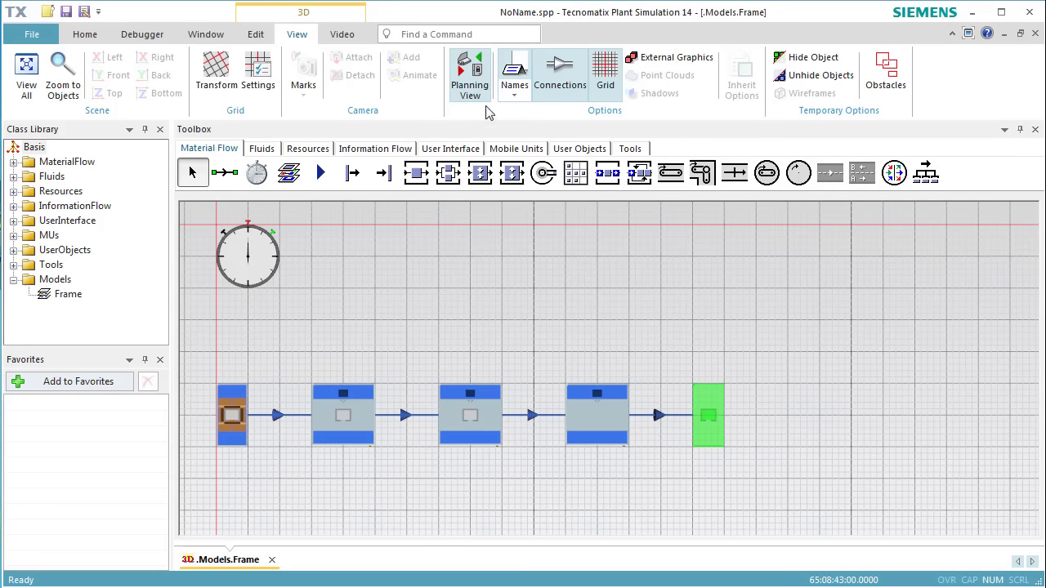
Return to the 3D view, then reset and start the simulation from the Event Controller
click(471, 74)
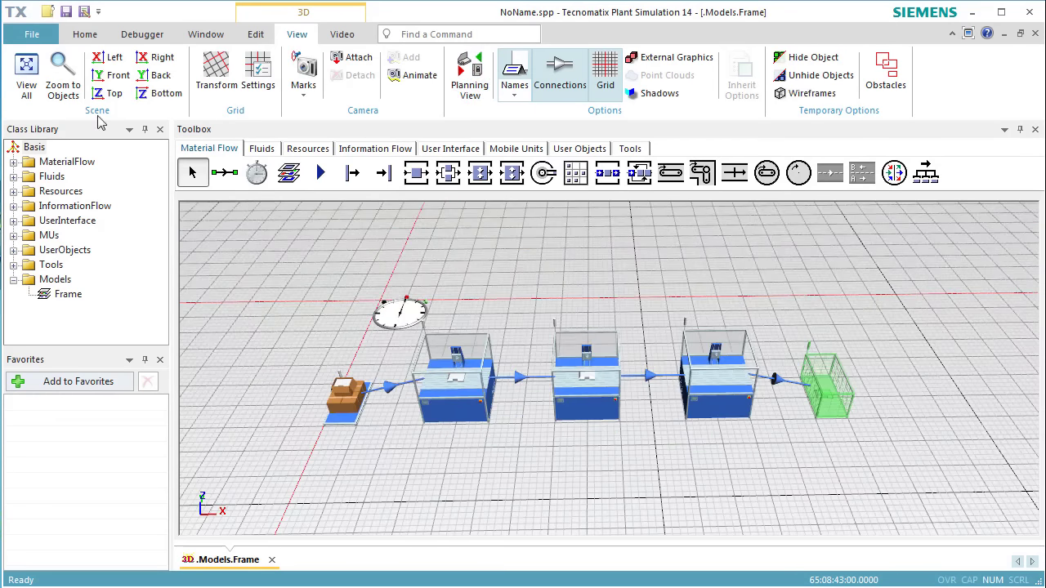
click(87, 36)
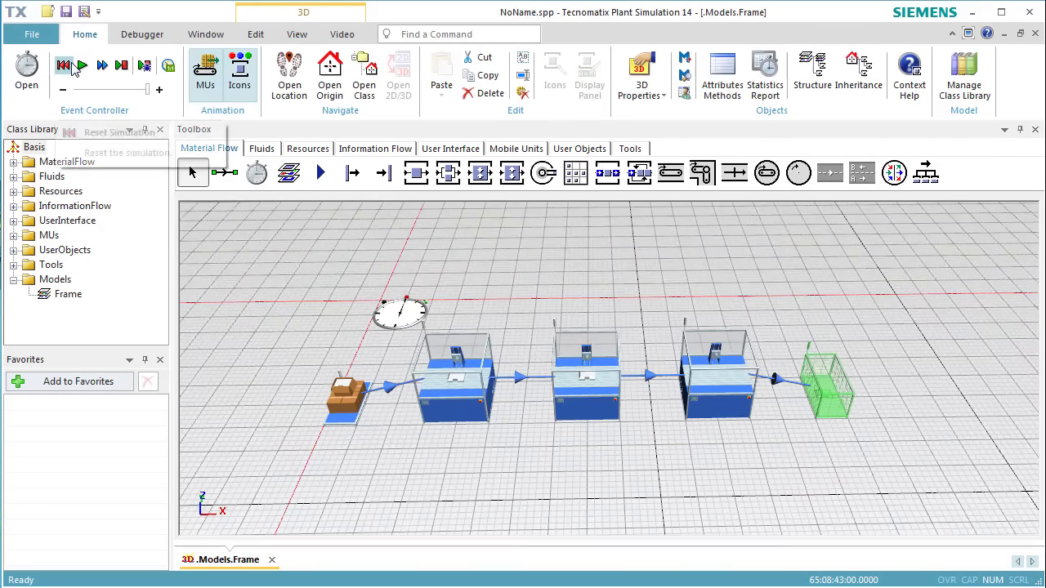
click(81, 66)
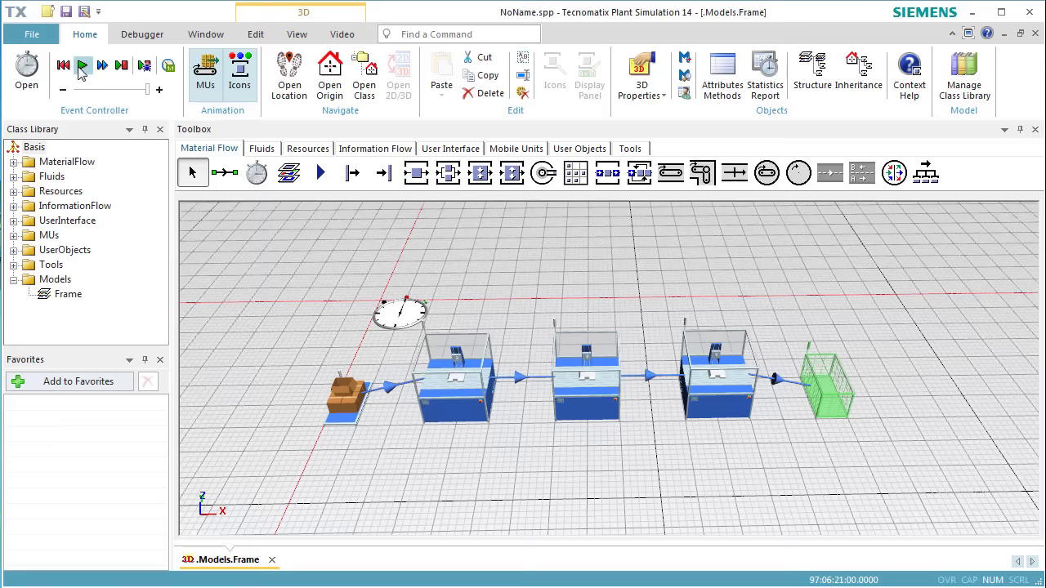
click(82, 66)
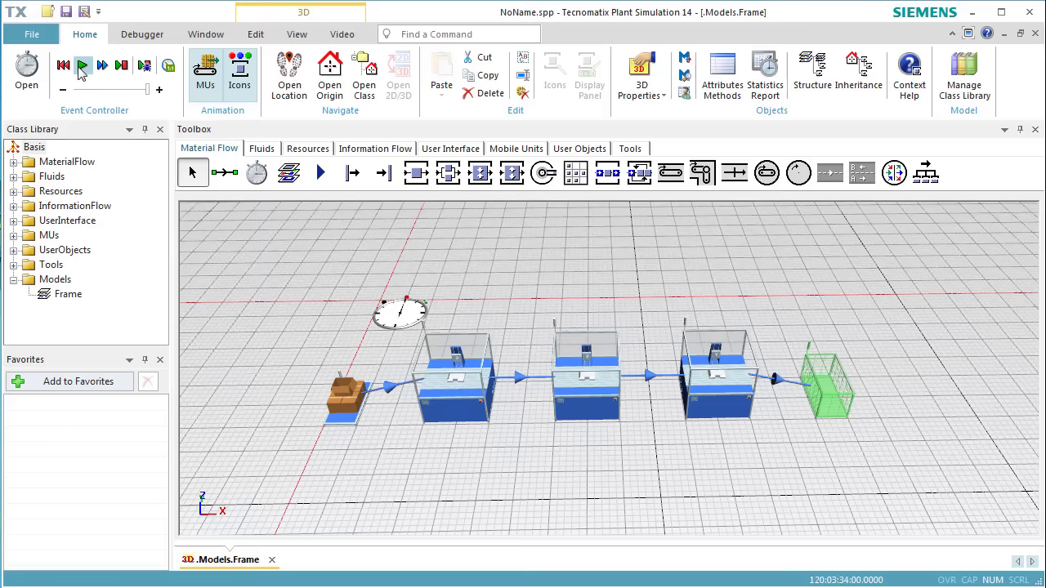
mouse_move(82, 66)
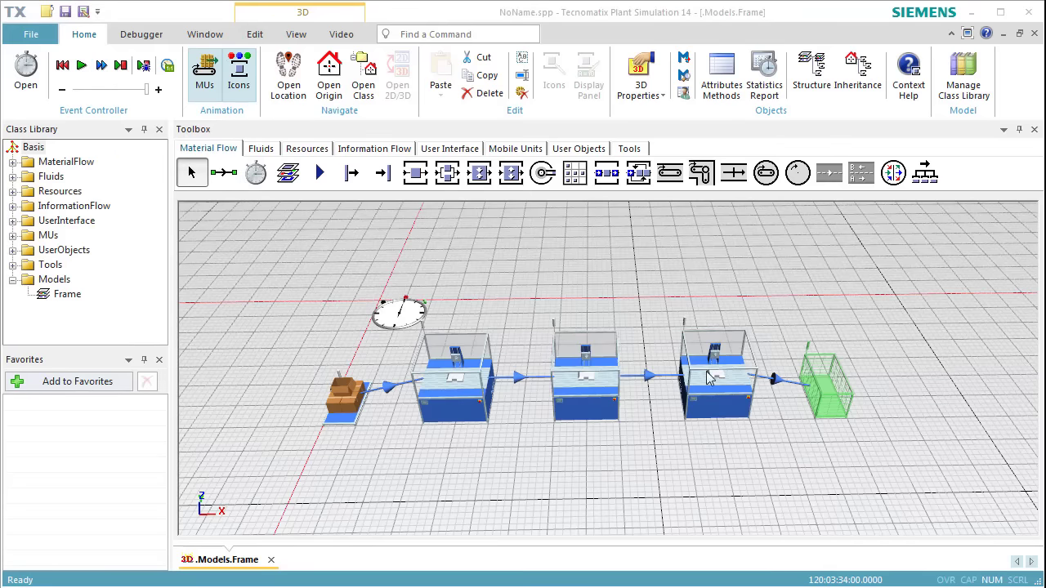
double_click(827, 379)
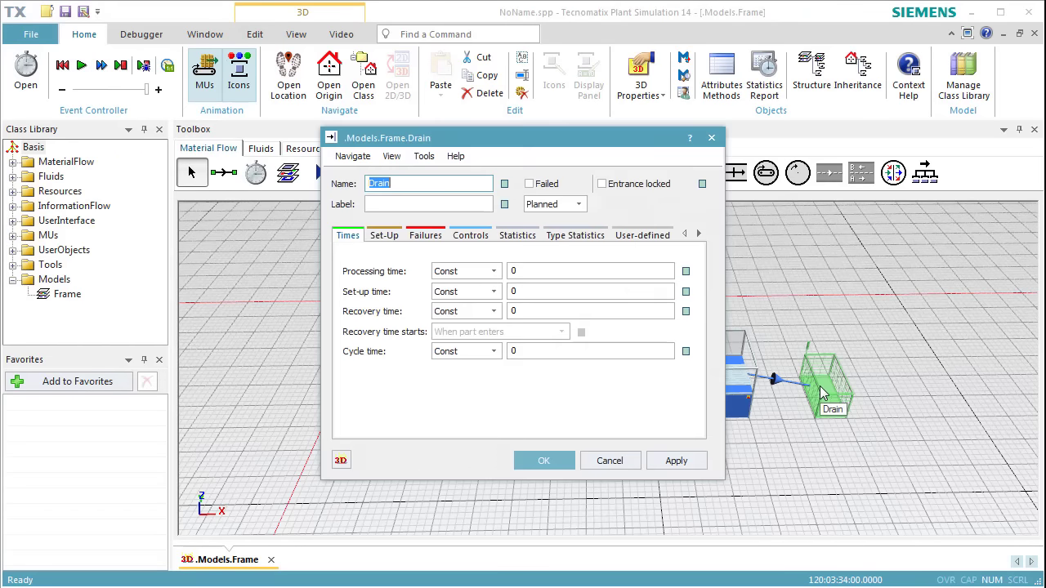
click(575, 235)
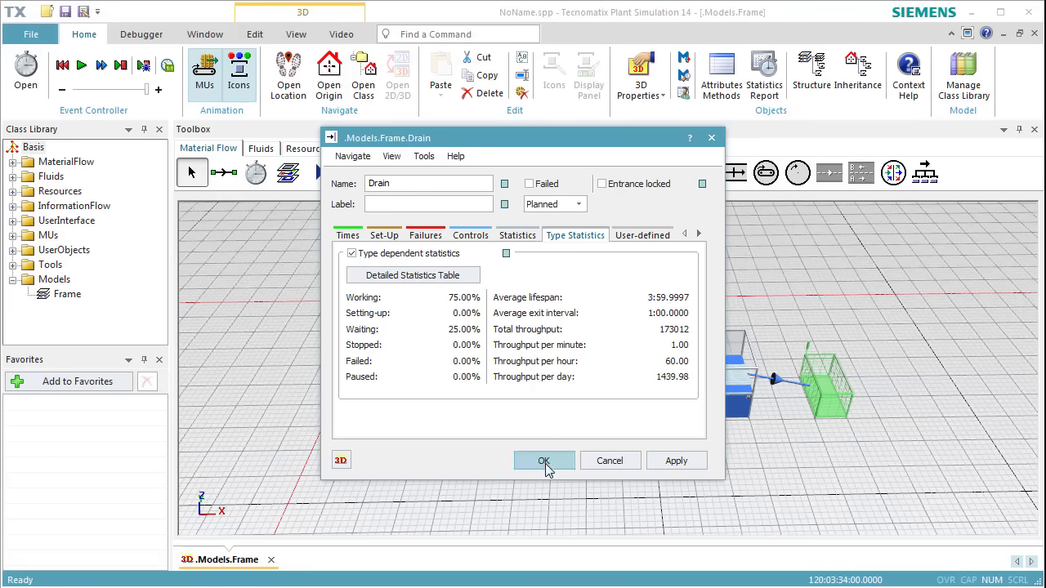
click(543, 461)
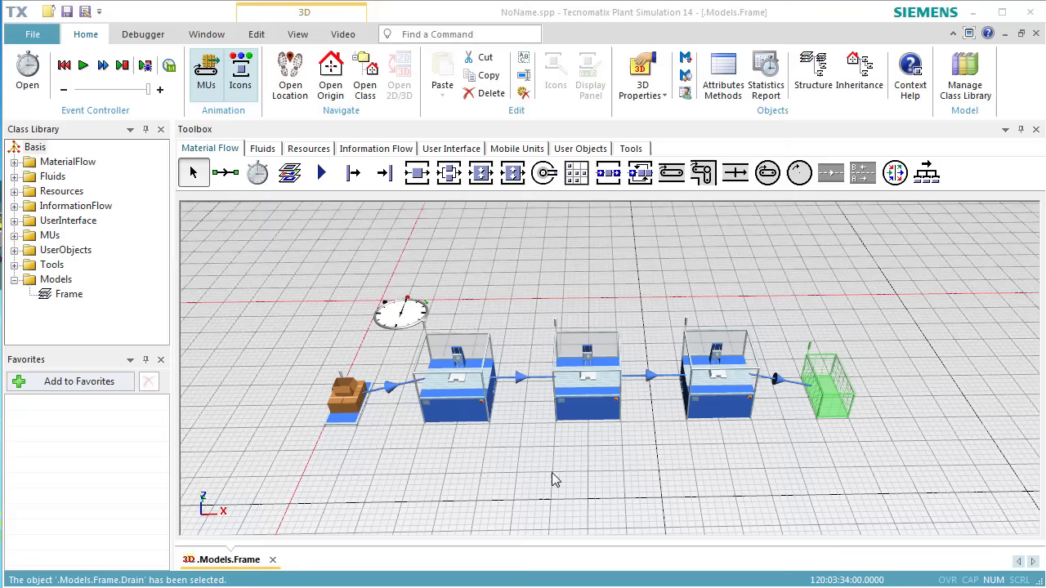
mouse_move(562, 464)
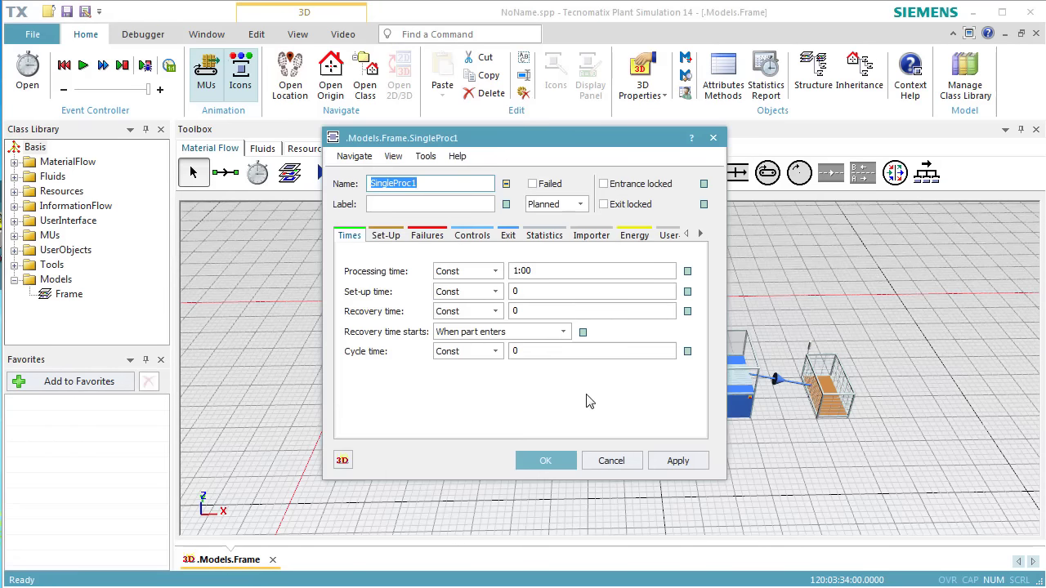
click(544, 236)
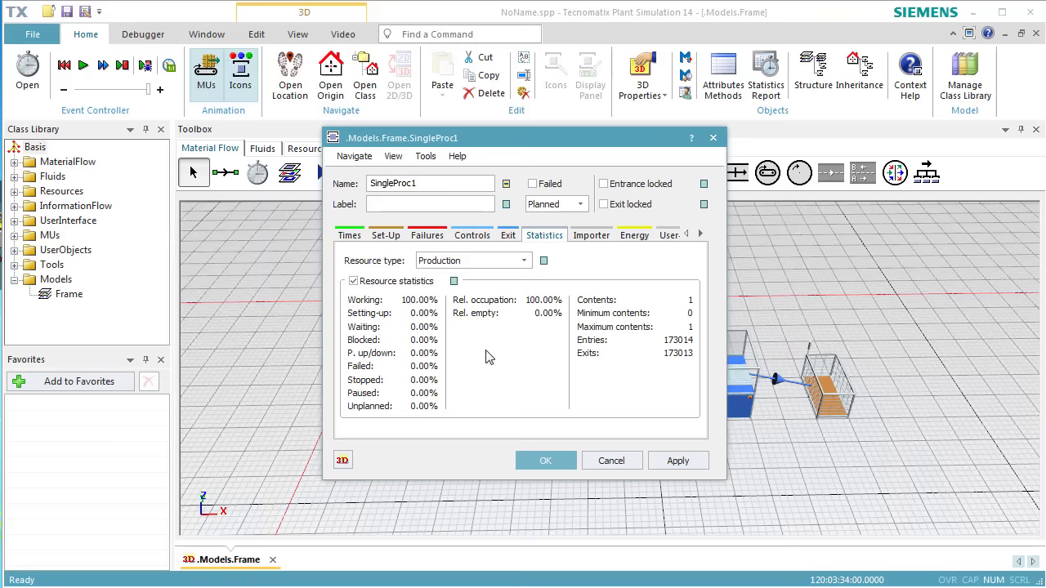
mouse_move(529, 460)
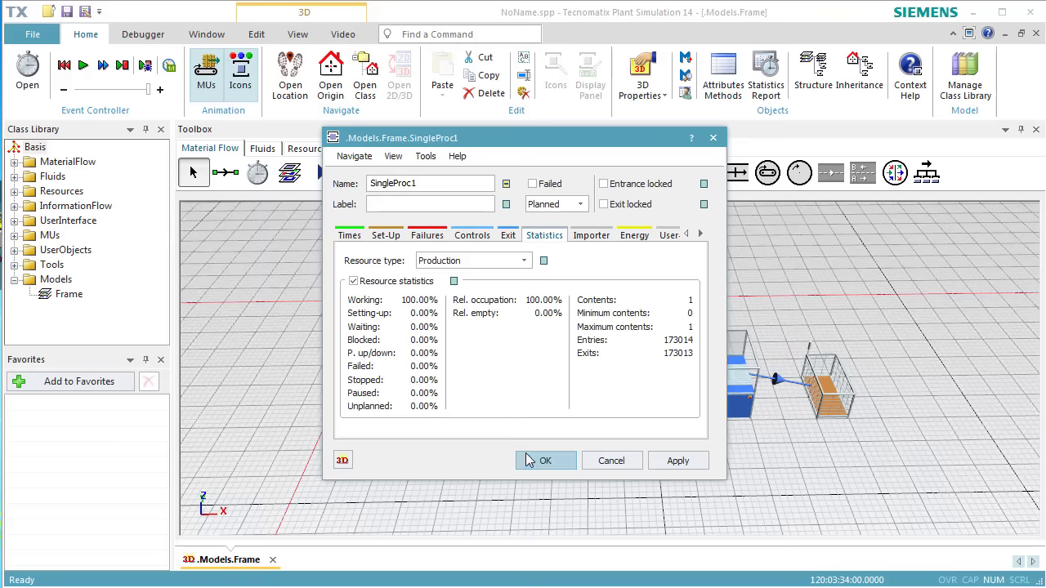
click(545, 461)
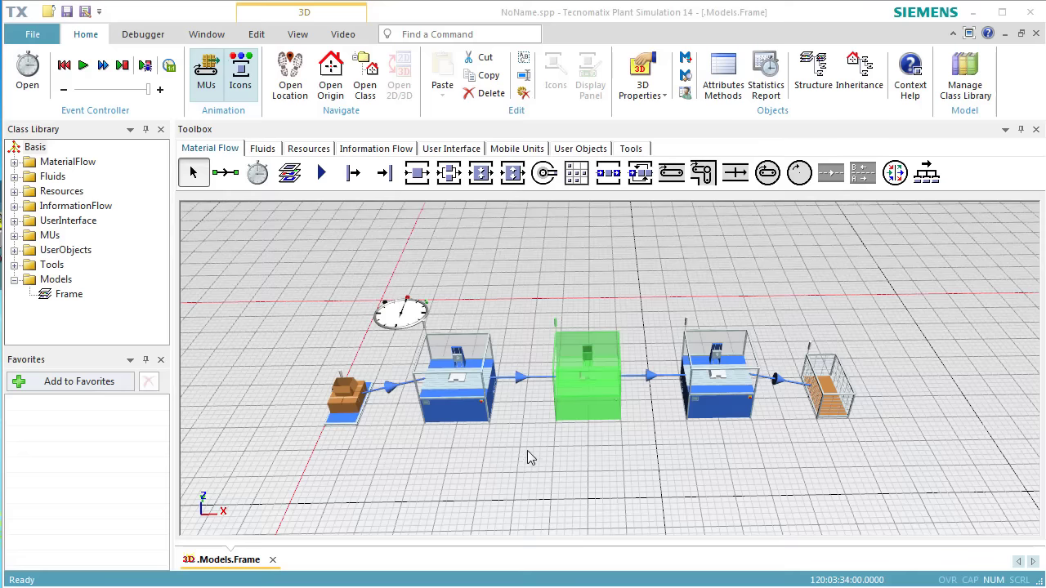
Insert a Chart from the User Interface toolbox beside the Drain
click(451, 147)
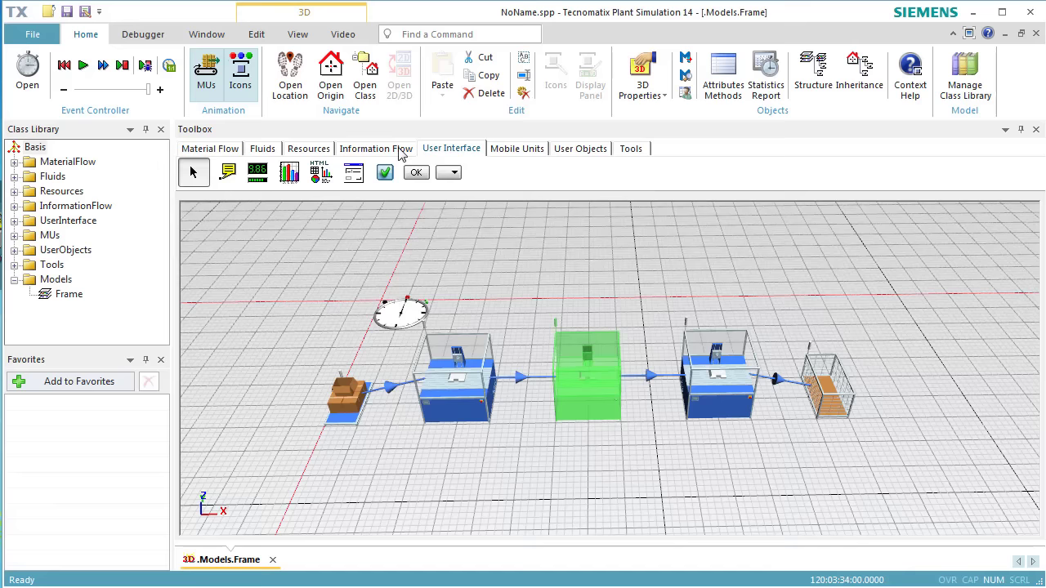
click(288, 171)
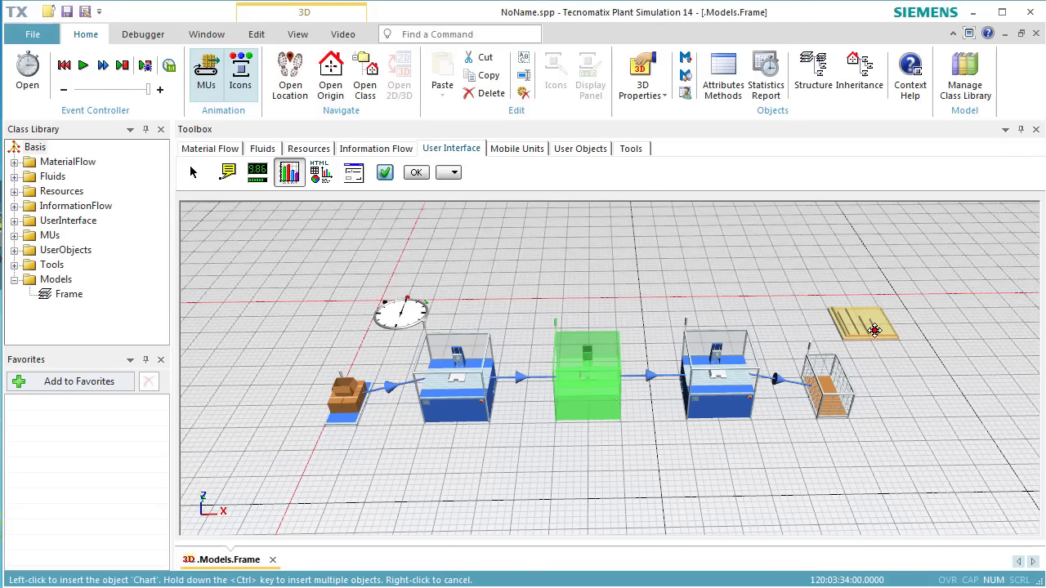
click(873, 330)
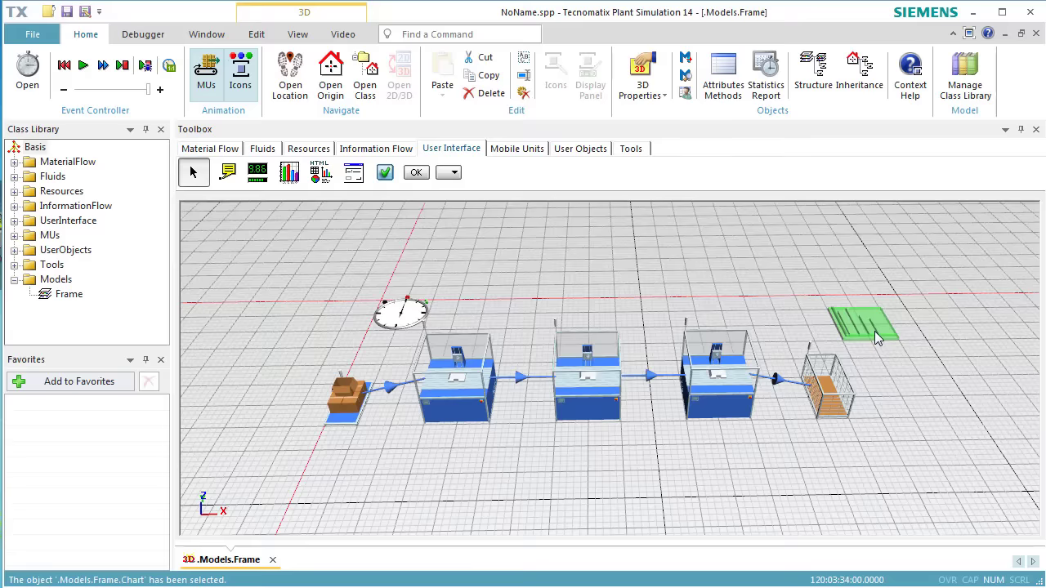
mouse_move(879, 361)
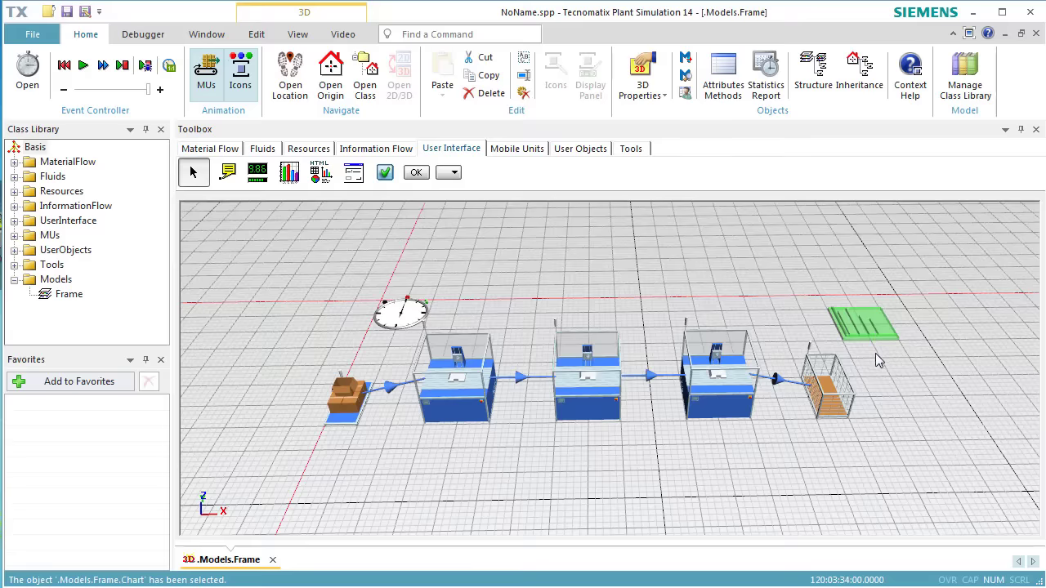
mouse_move(433, 417)
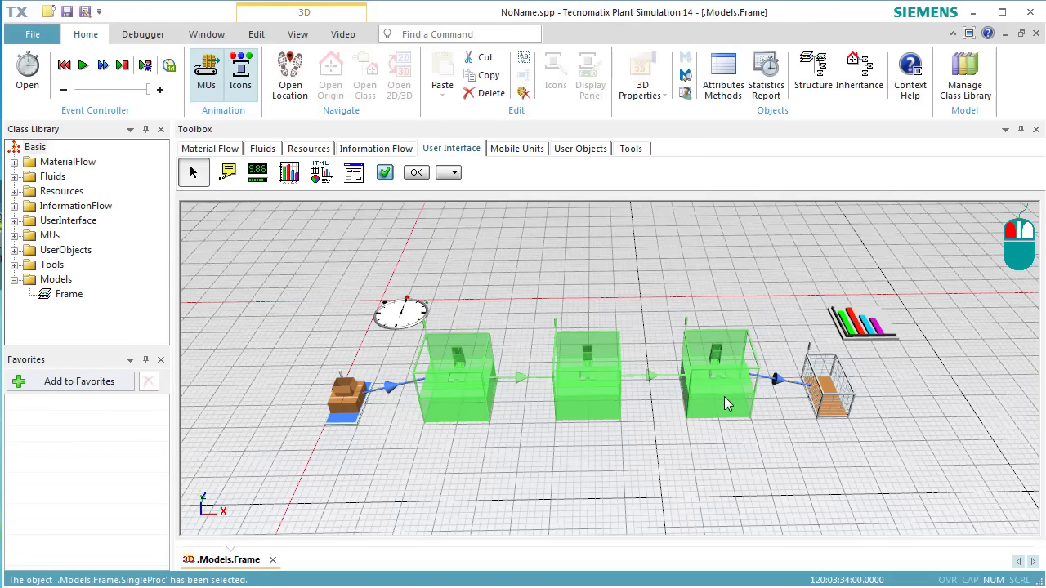
mouse_move(853, 344)
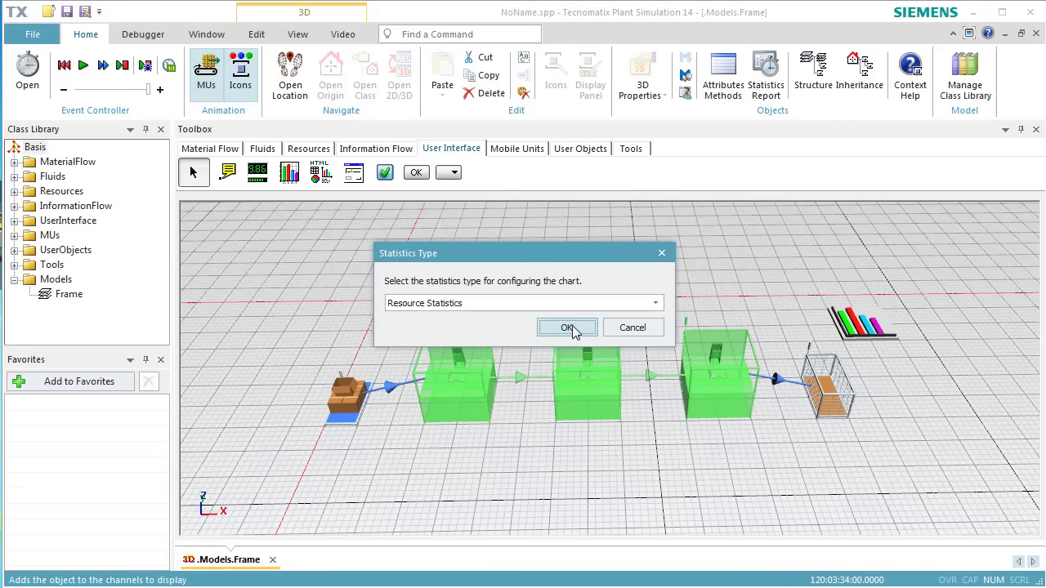
Confirm Resource Statistics as the chart's statistics type
click(568, 327)
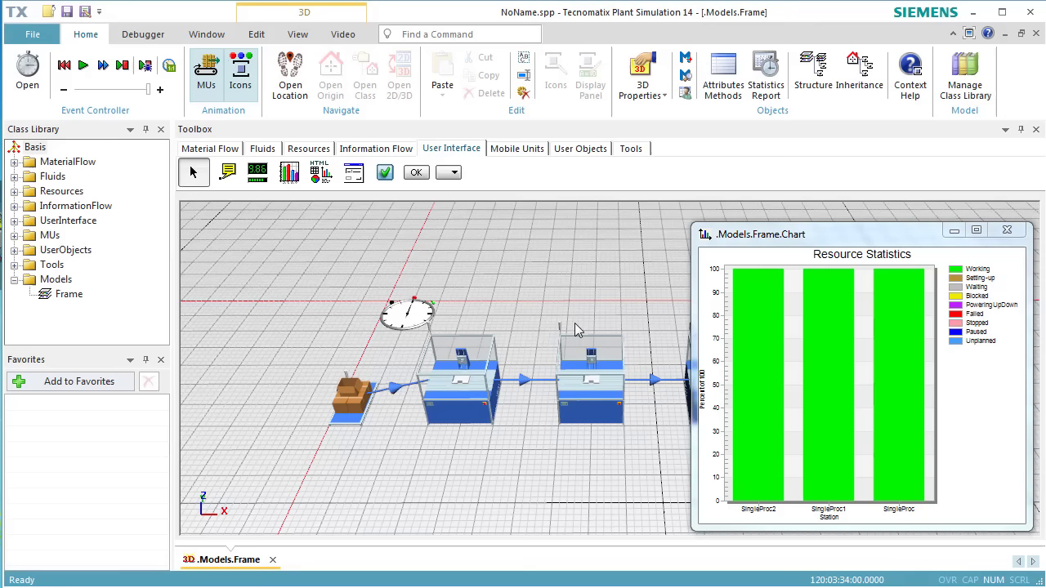
Add a new failure with 90% availability to the SingleProc class and confirm it
click(209, 148)
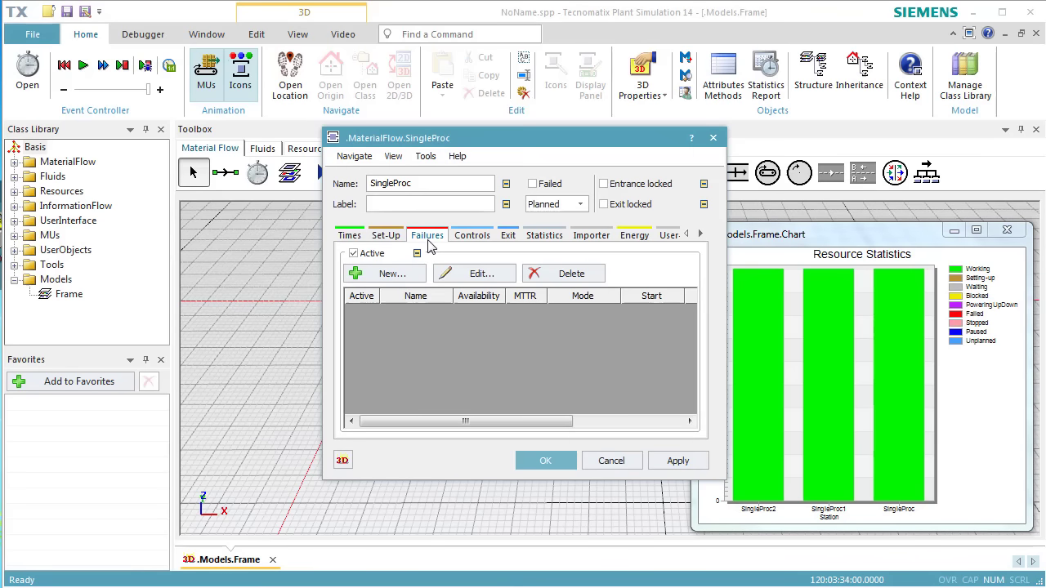
mouse_move(421, 274)
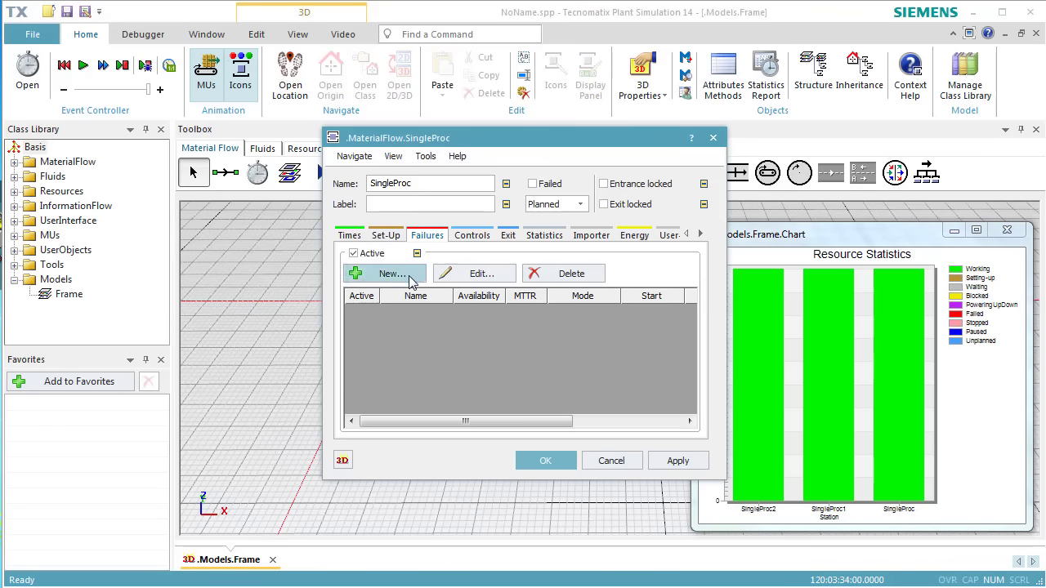
click(383, 273)
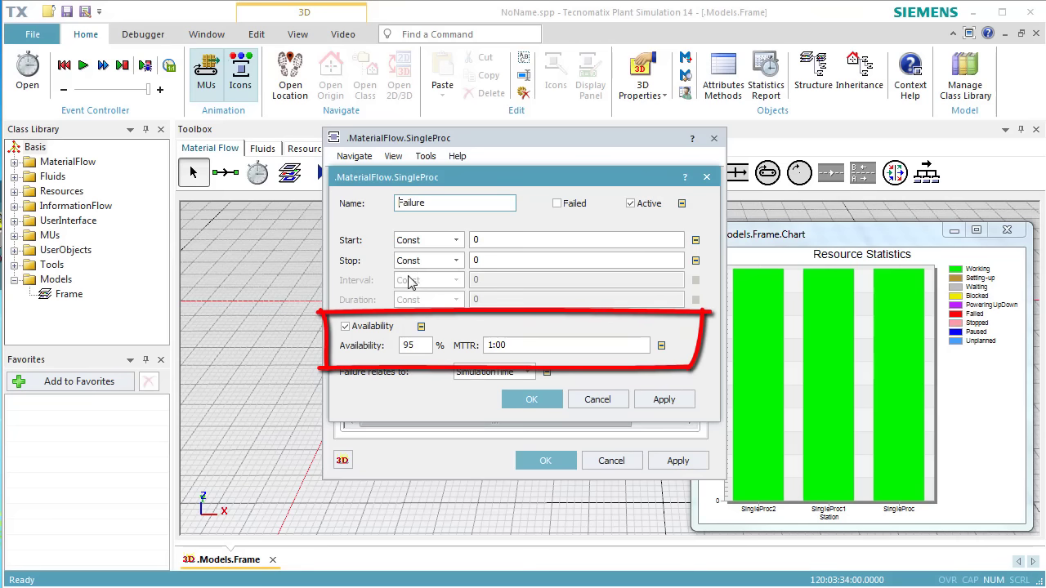
mouse_move(414, 288)
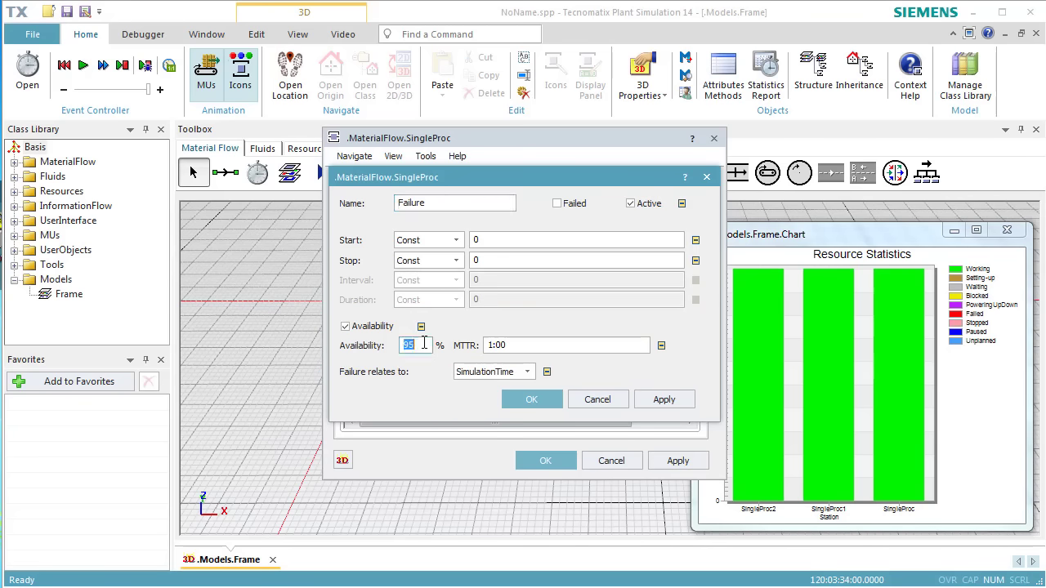
text(90)
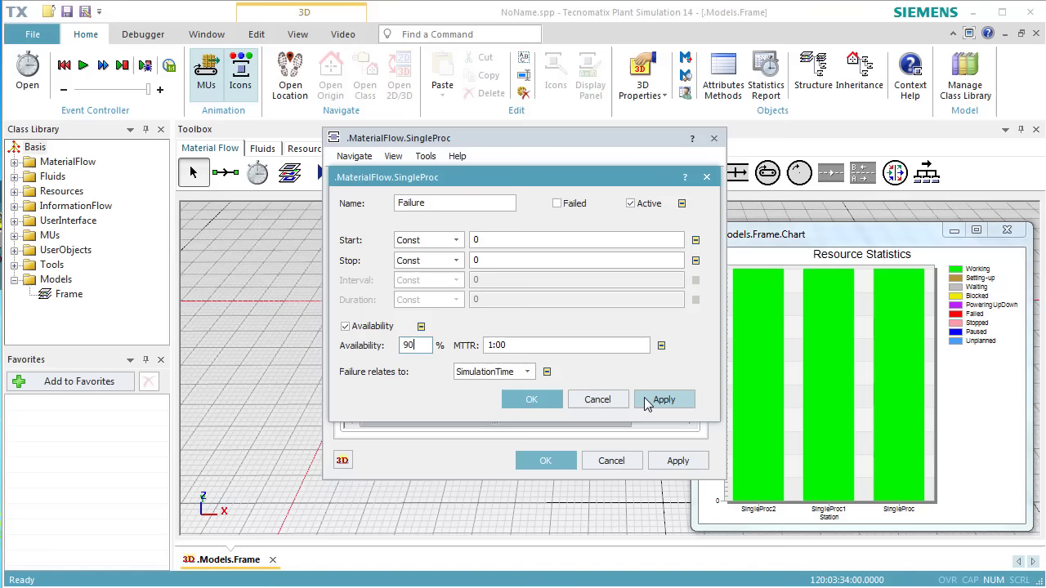
click(664, 399)
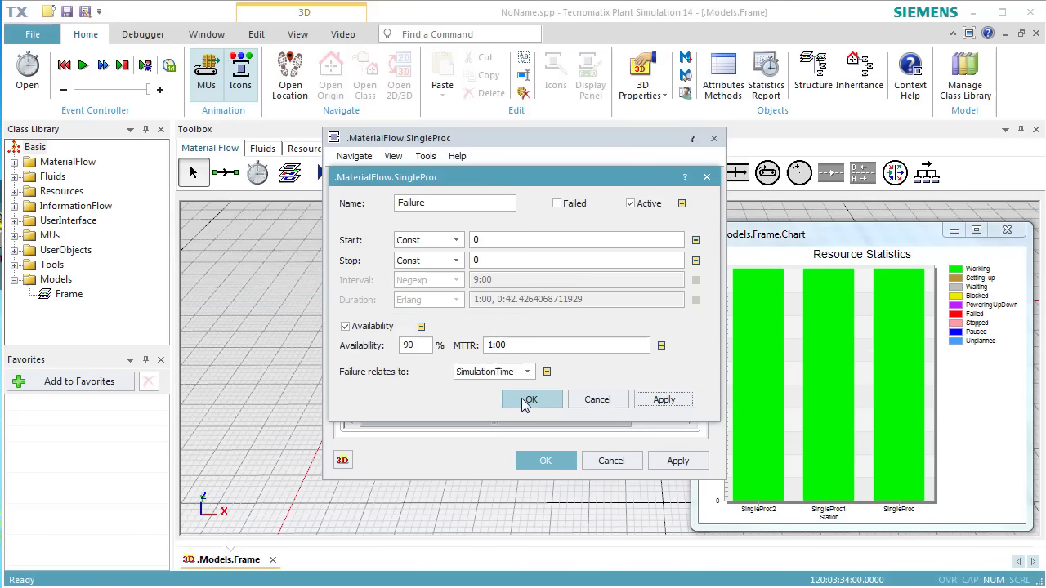
click(531, 399)
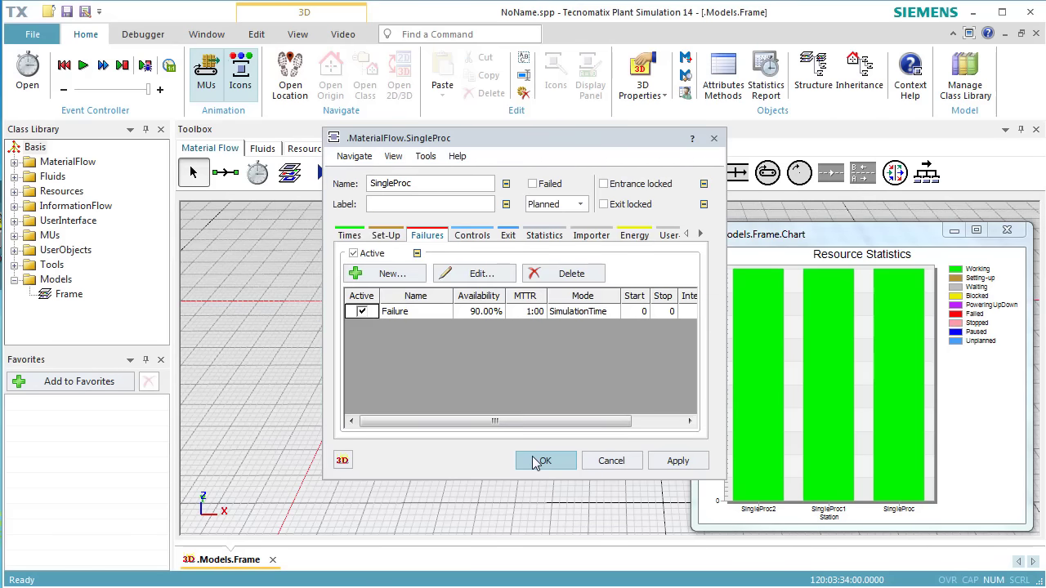
Check that SingleProc and SingleProc1 each list the 90% availability failure, then cancel
click(350, 235)
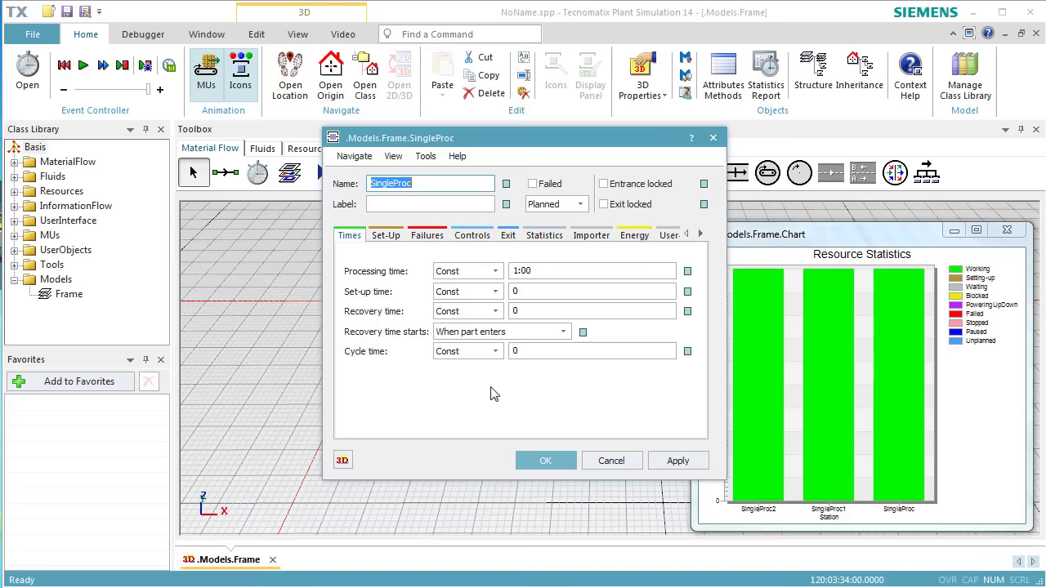
click(427, 235)
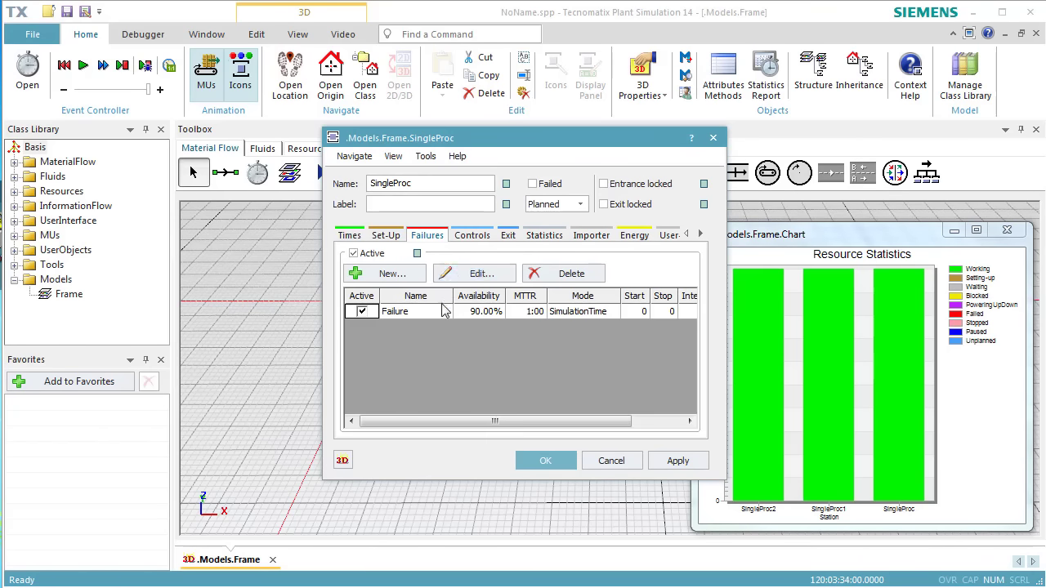
mouse_move(605, 467)
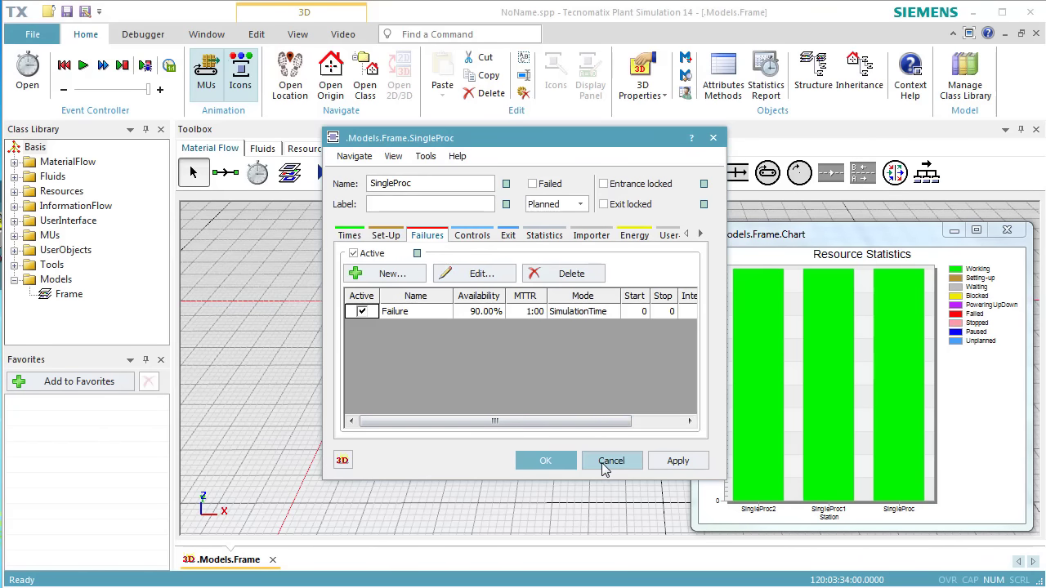
click(611, 460)
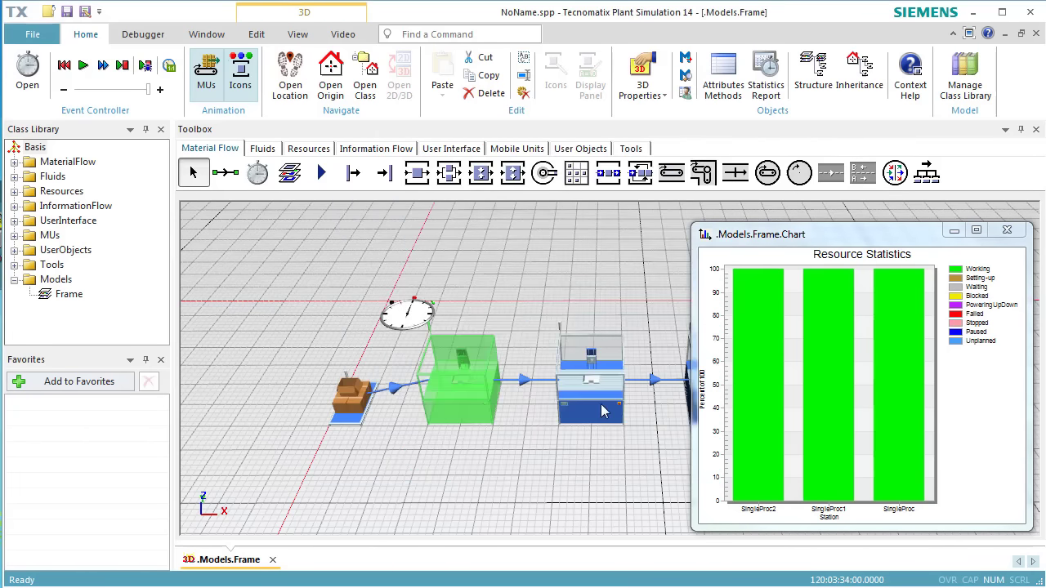
double_click(590, 393)
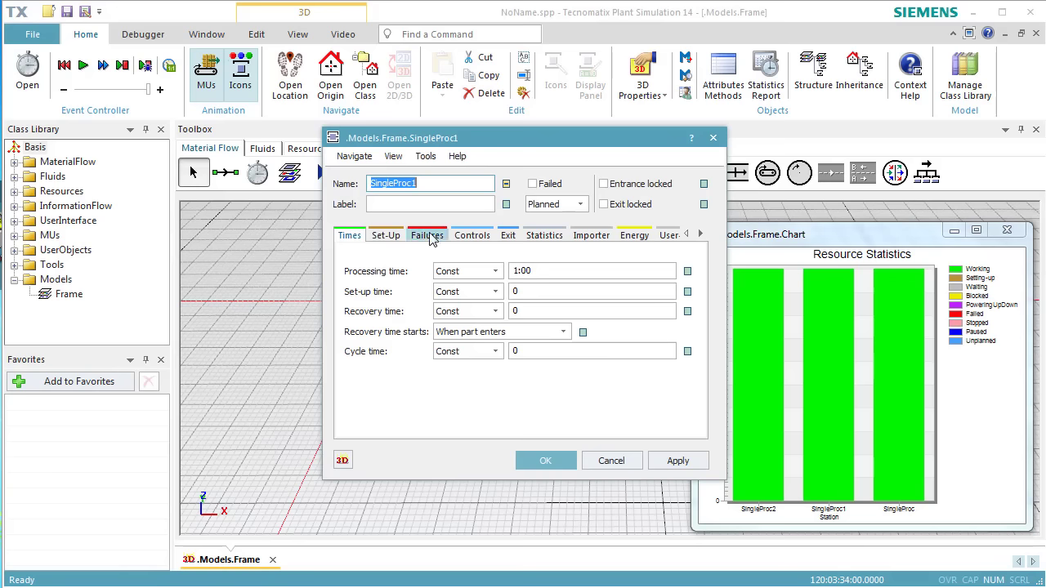
click(427, 235)
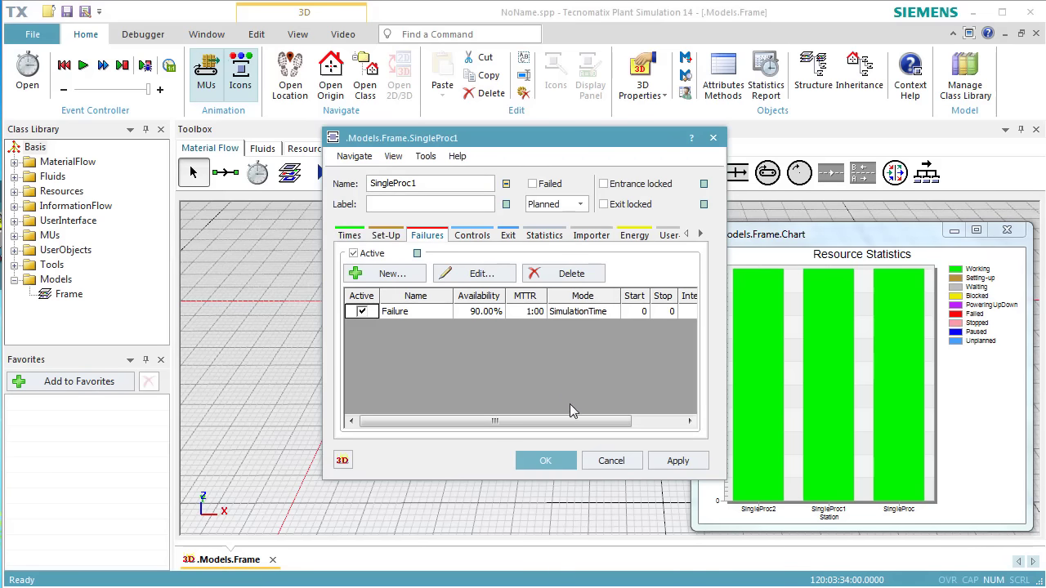
mouse_move(611, 461)
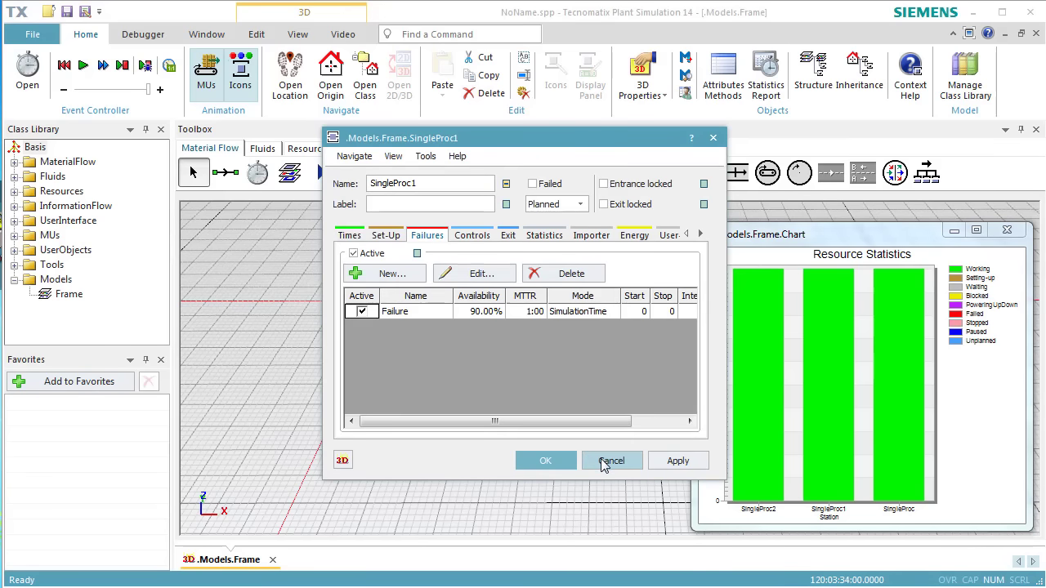
click(611, 461)
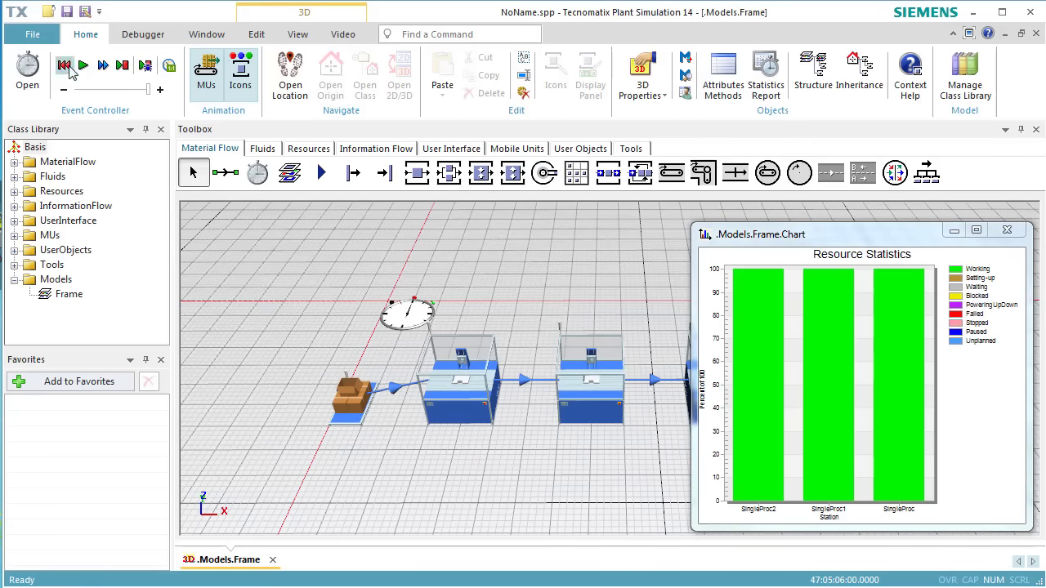
Start the simulation run so the chart updates with failed and waiting times
click(83, 66)
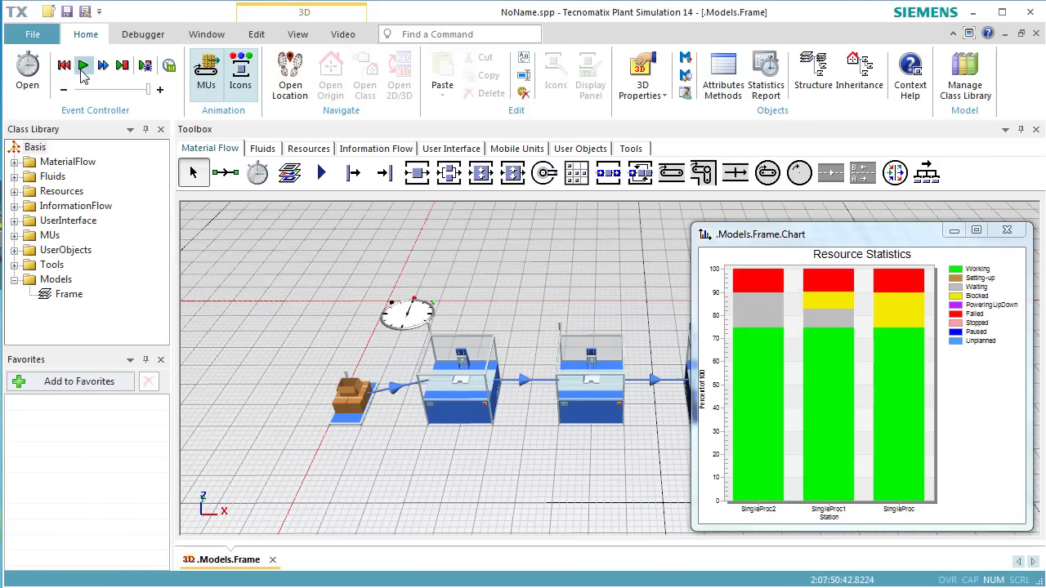
mouse_move(85, 62)
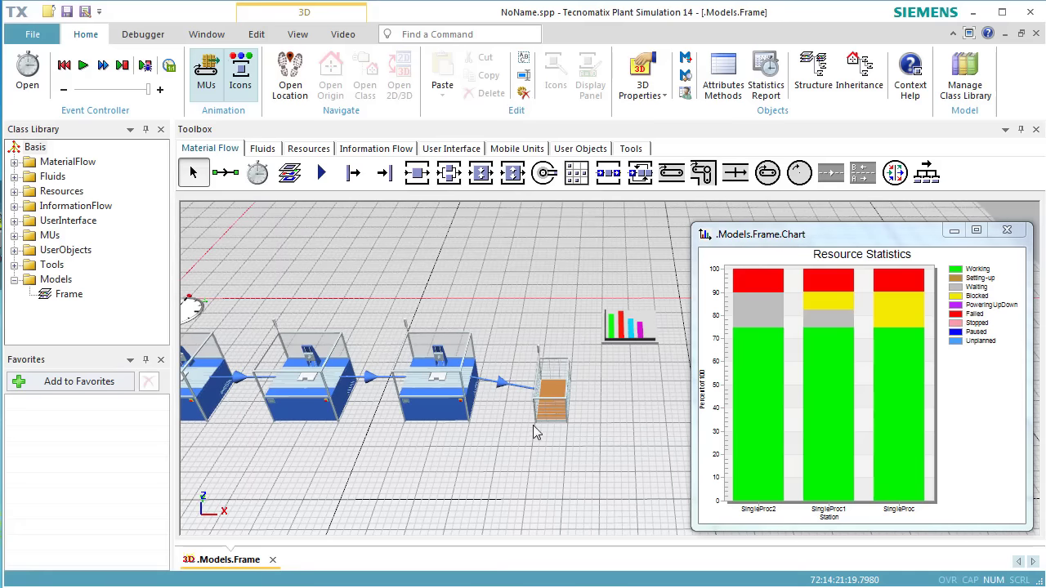
double_click(554, 393)
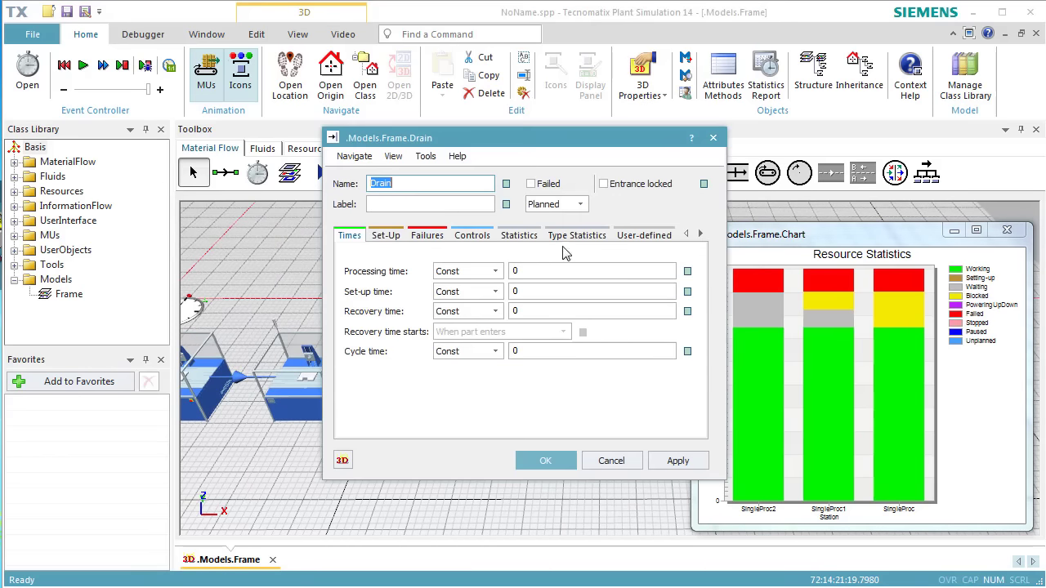
click(577, 235)
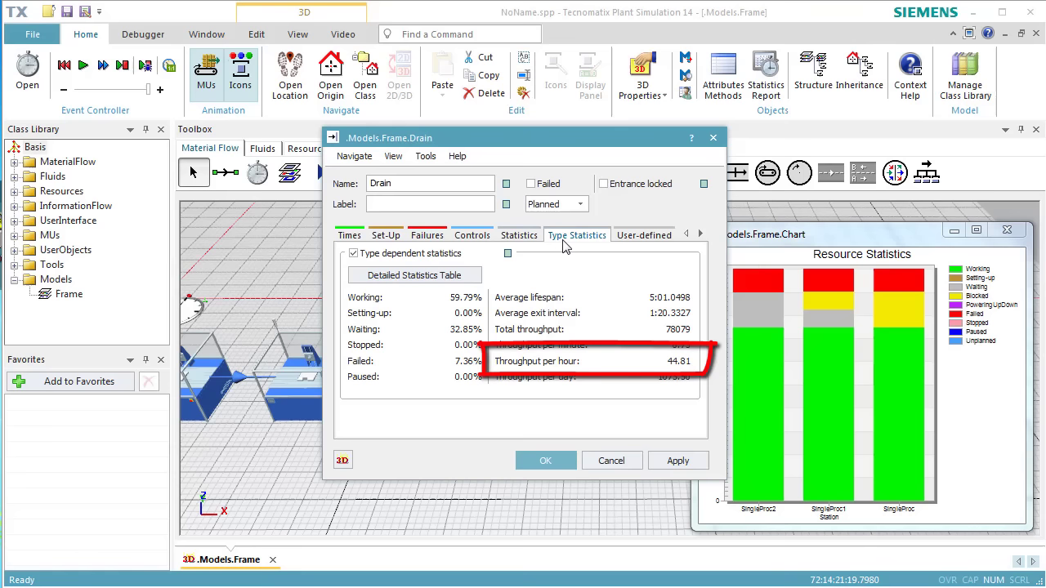
mouse_move(624, 306)
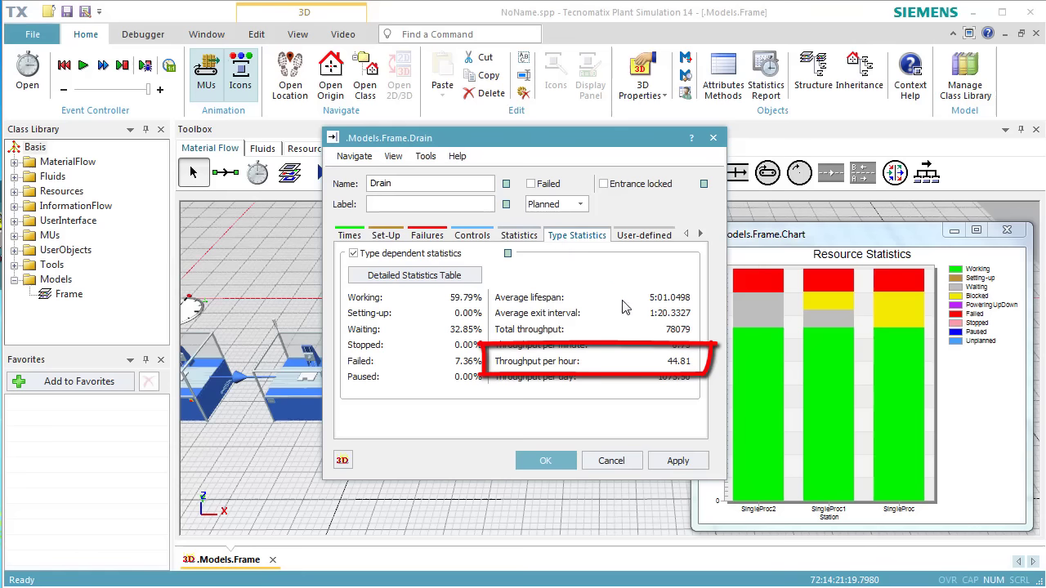
mouse_move(670, 369)
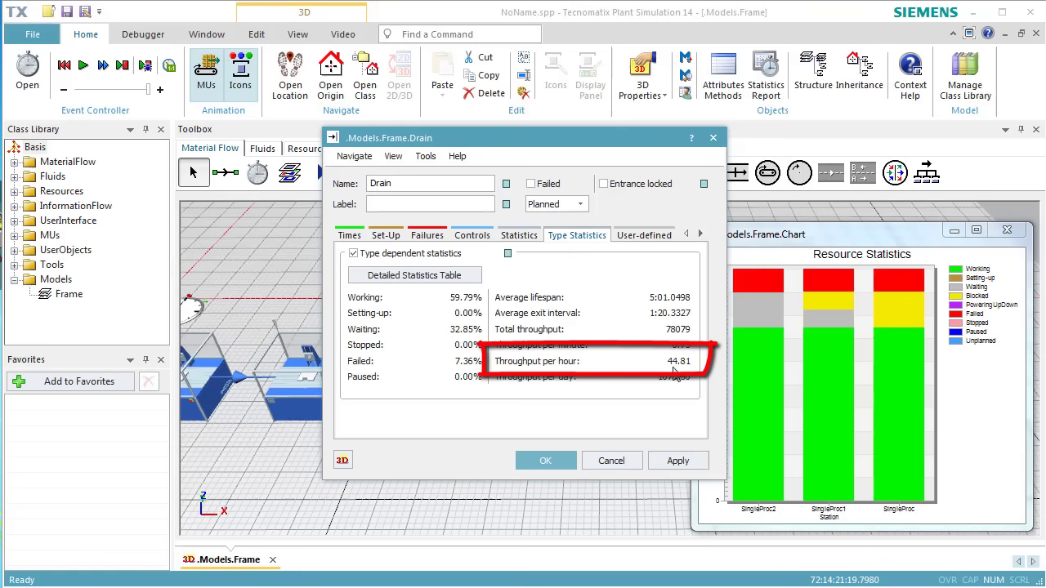
mouse_move(662, 440)
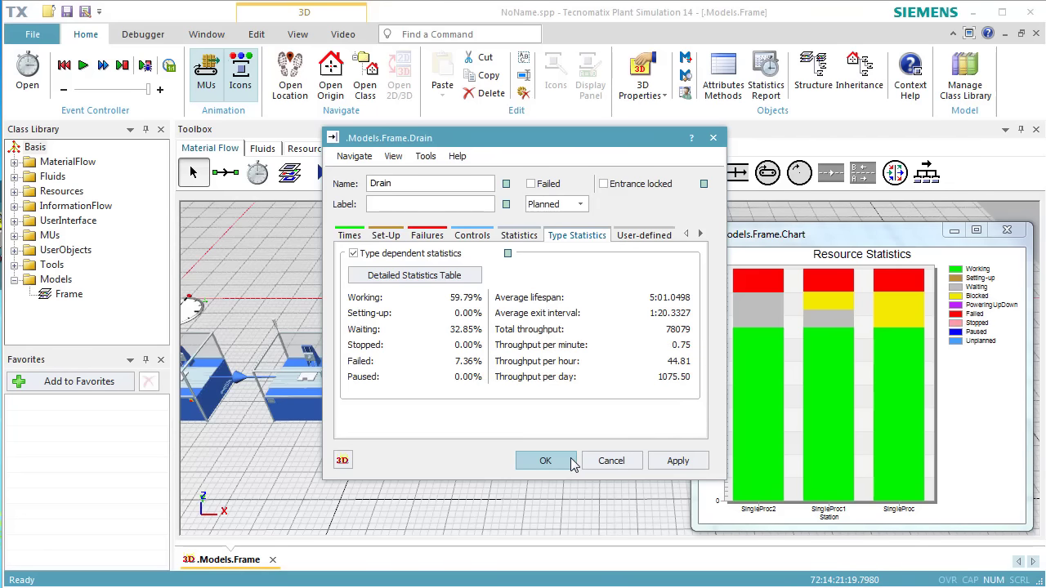
click(546, 461)
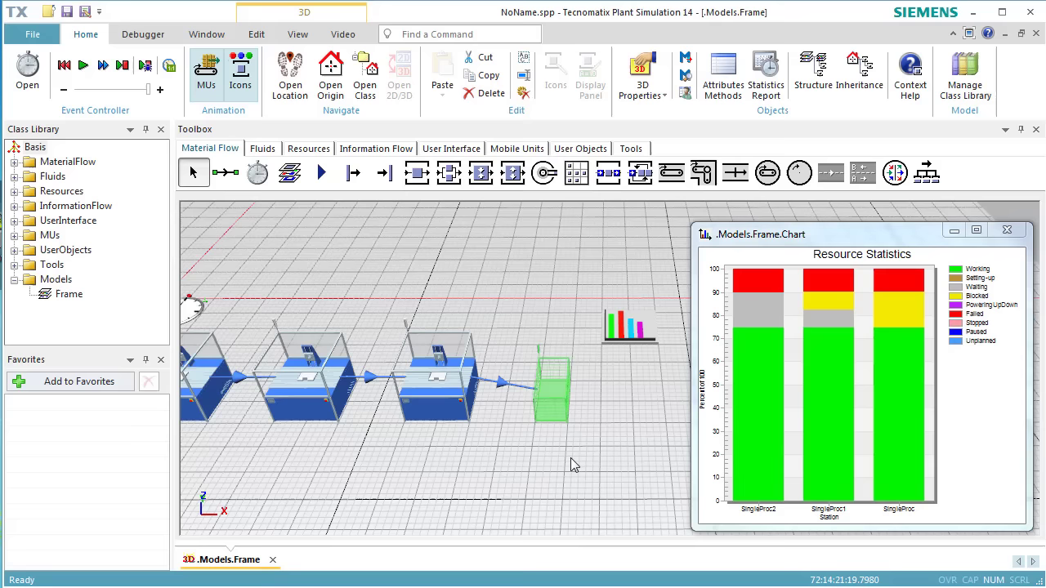